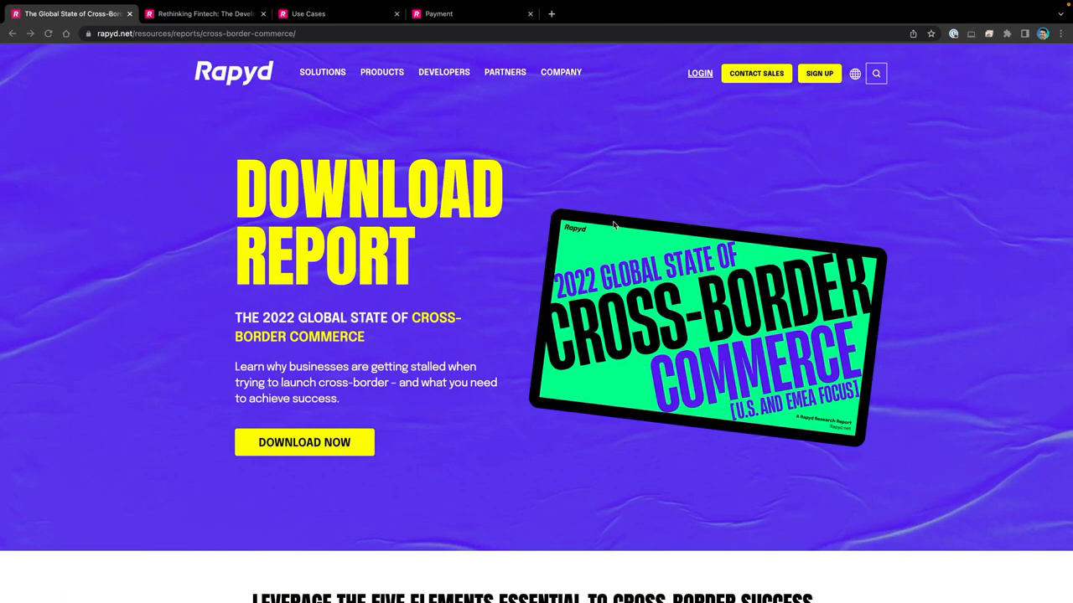
{"action": "mouse_move", "coordinate": [479, 334]}
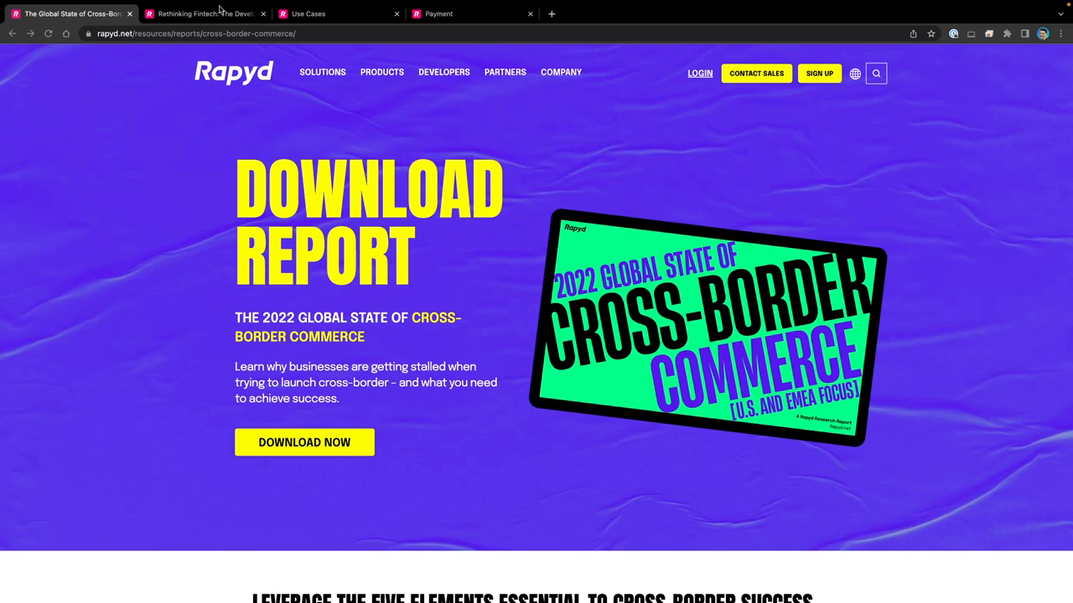
- Switch from the commerce report to the developer's guide article, then to the Use Cases docs
{"action": "left_click", "coordinate": [204, 14]}
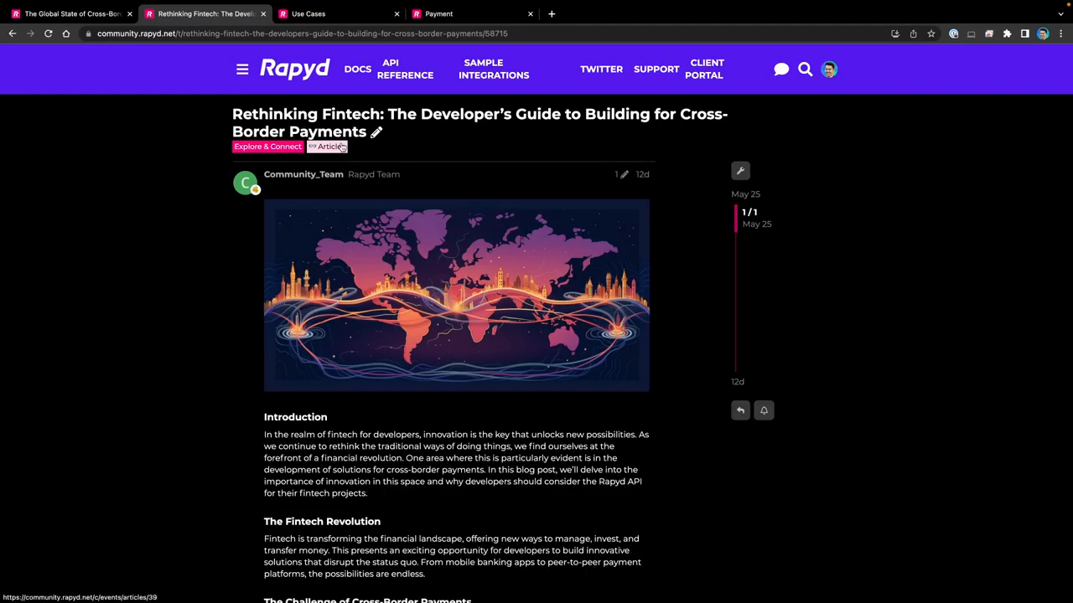
{"action": "mouse_move", "coordinate": [325, 146]}
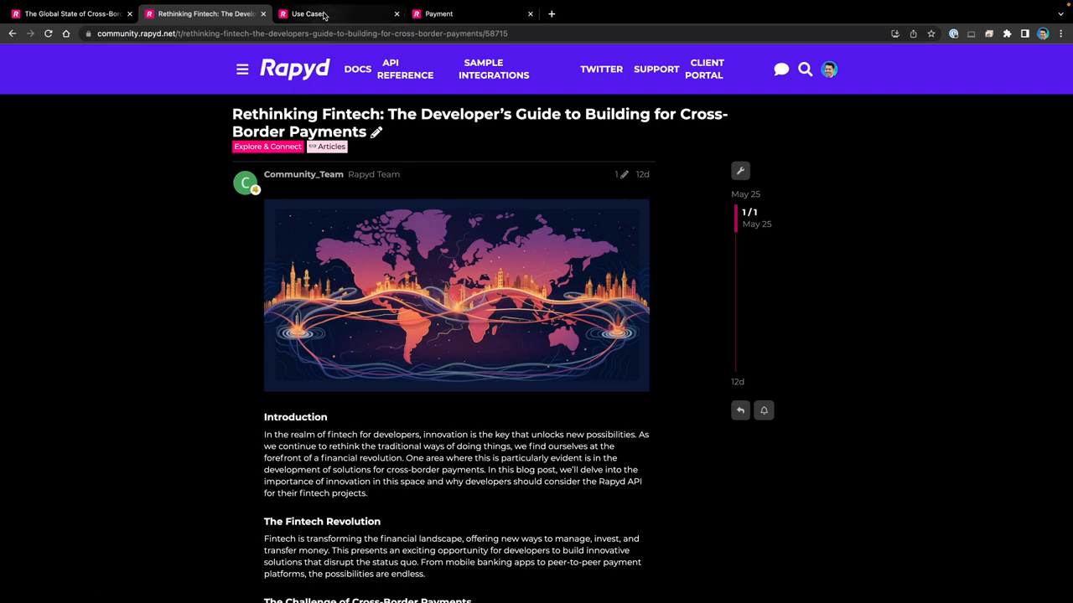
{"action": "mouse_move", "coordinate": [327, 13]}
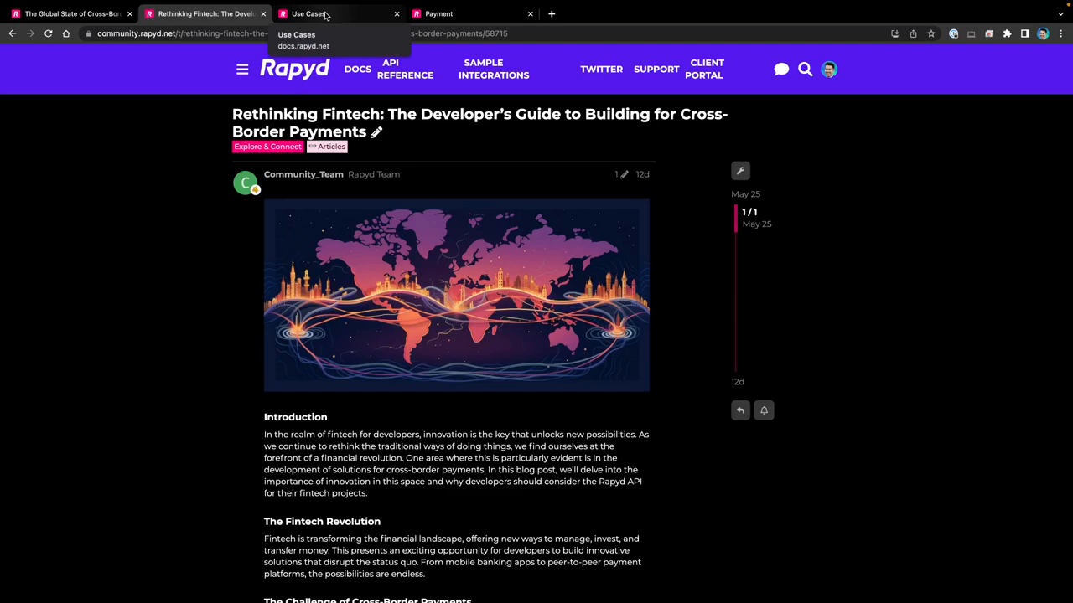
{"action": "left_click", "coordinate": [335, 13]}
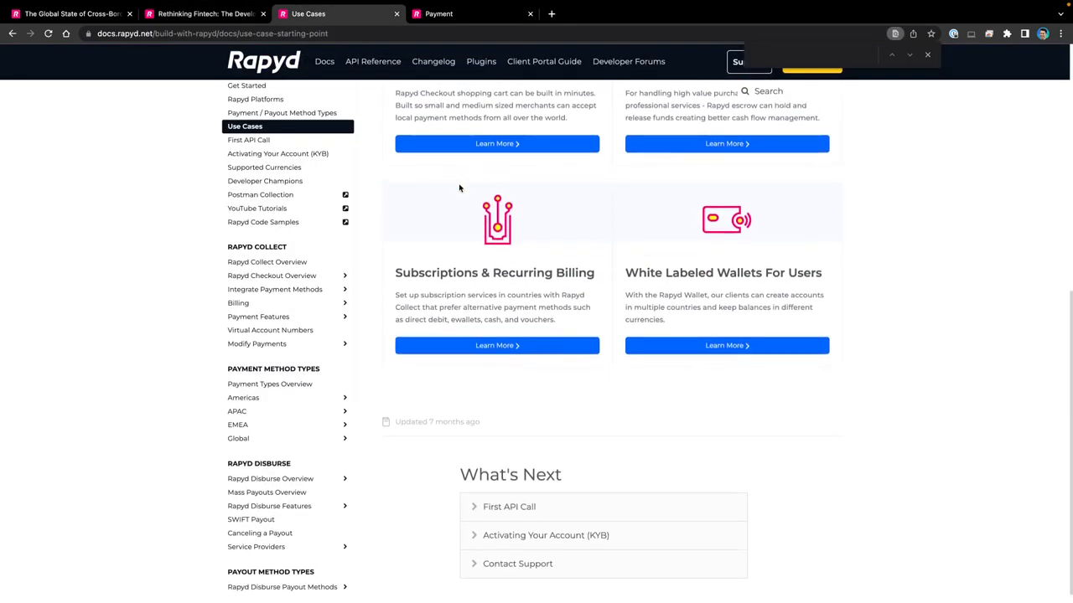
- Skim the Use Cases overview, then view the Create Payment API reference page
{"action": "scroll", "scroll_direction": "up", "scroll_amount": 3}
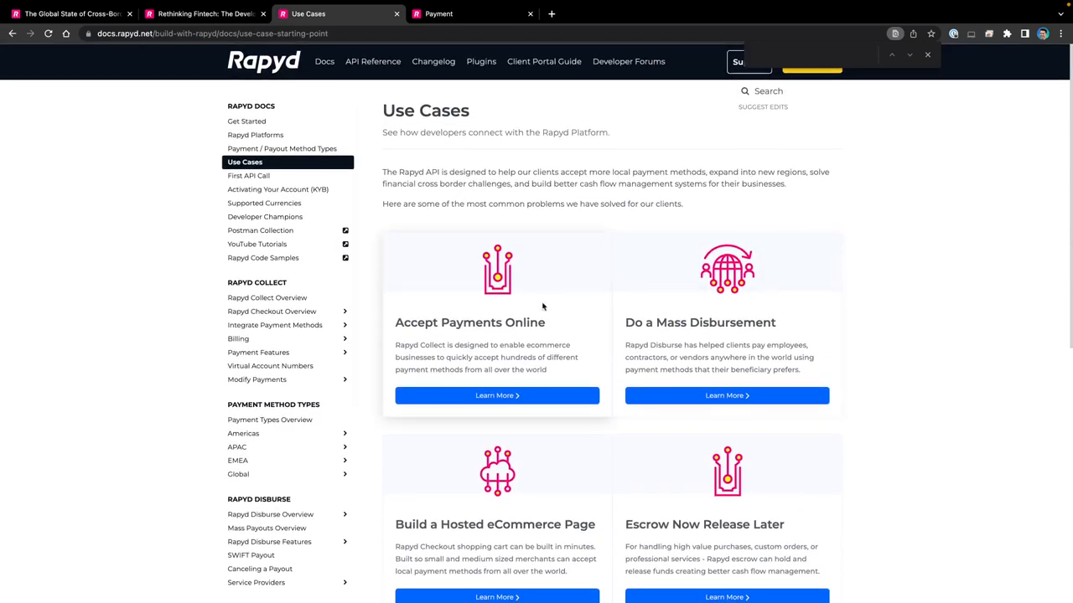
{"action": "mouse_move", "coordinate": [536, 317]}
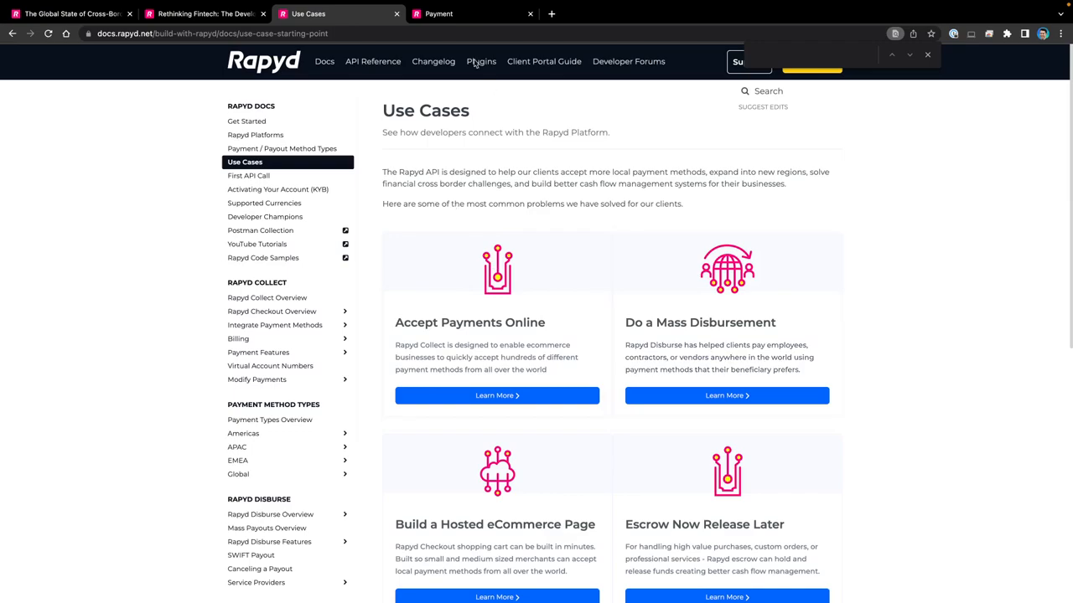
{"action": "left_click", "coordinate": [439, 13]}
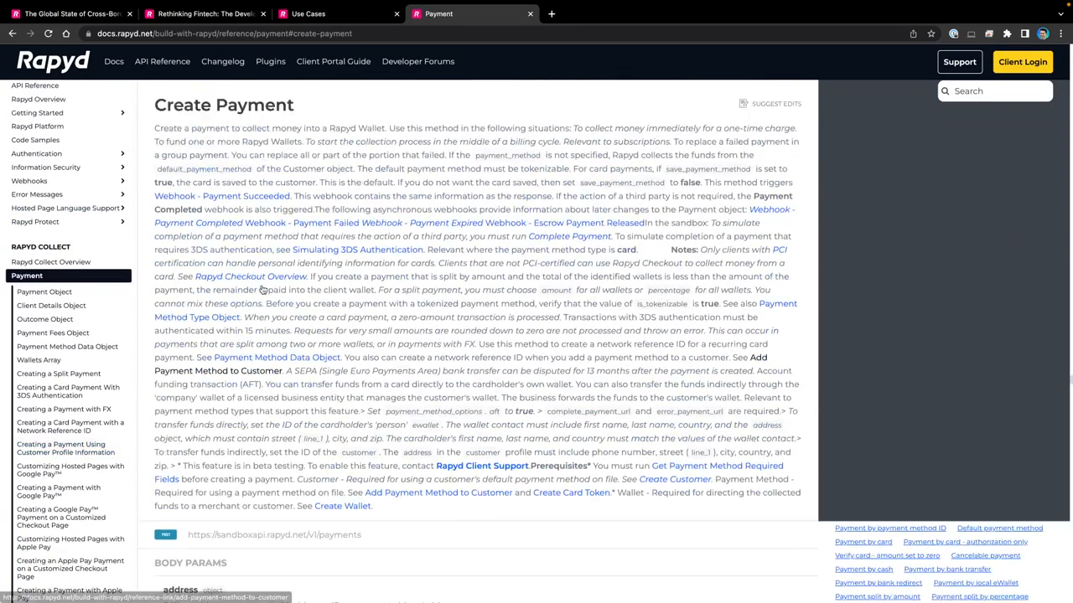
{"action": "scroll", "scroll_direction": "down", "scroll_amount": 3}
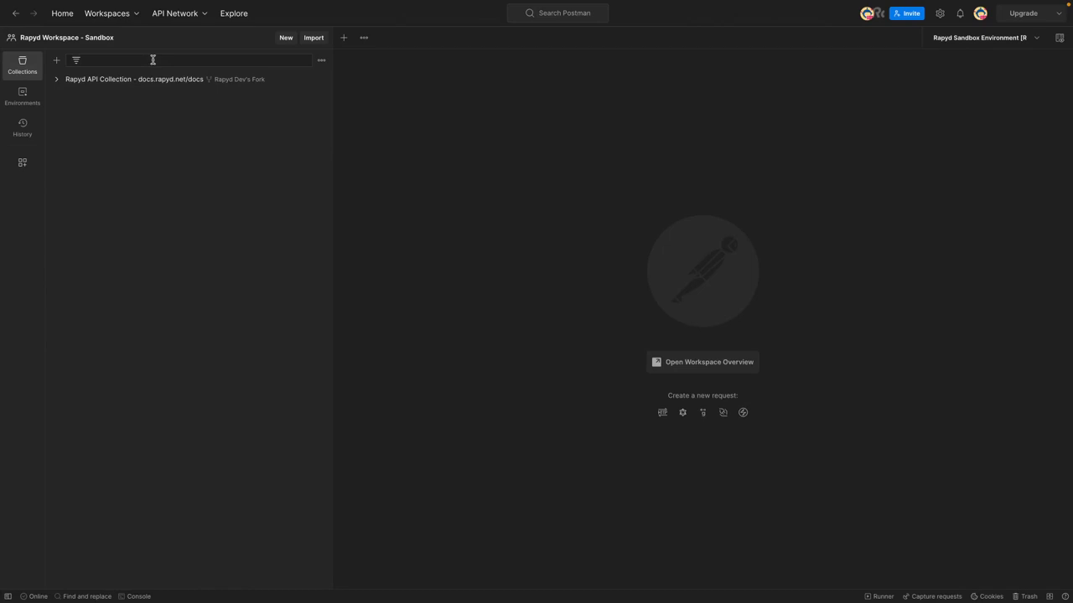
- Filter the Rapyd collection by 'pay' and open the FX fixed side buy gross absolute fees request
{"action": "type", "text": "pa"}
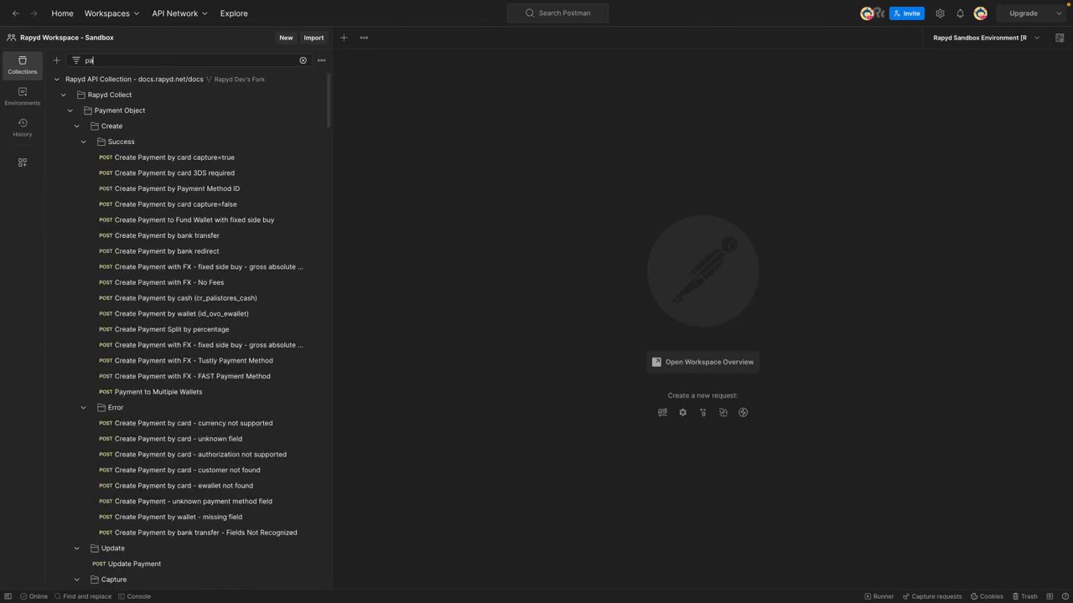
{"action": "type", "text": "pay"}
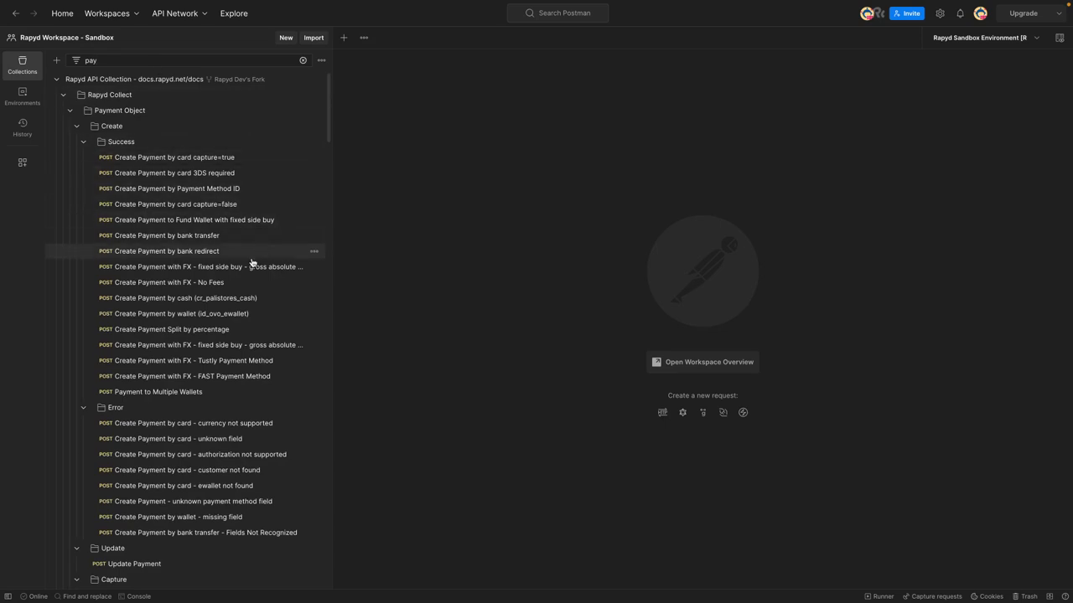
{"action": "left_click", "coordinate": [208, 266]}
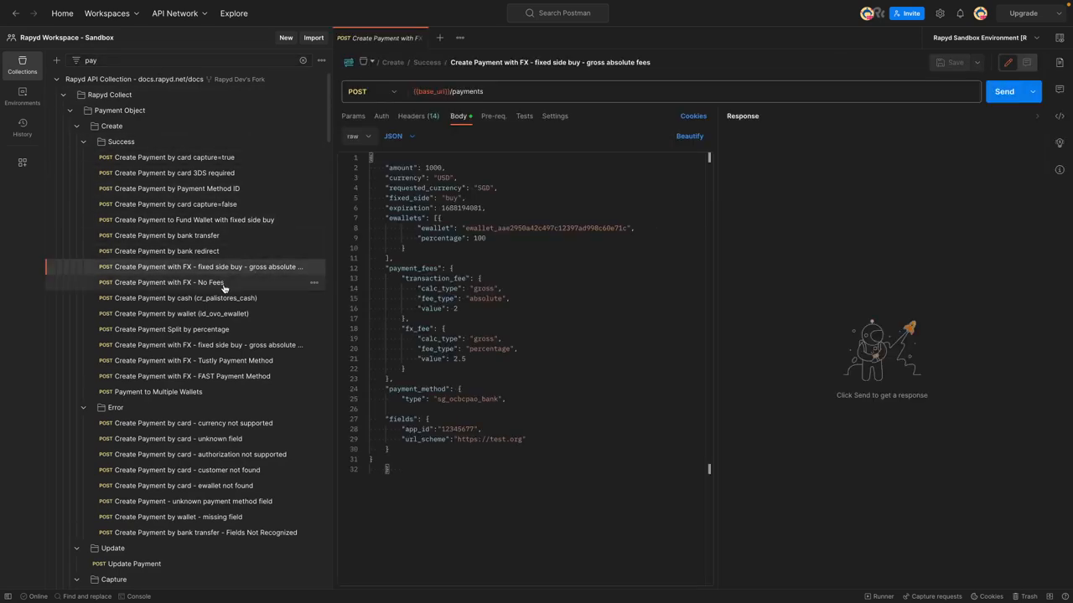
{"action": "left_click", "coordinate": [166, 281]}
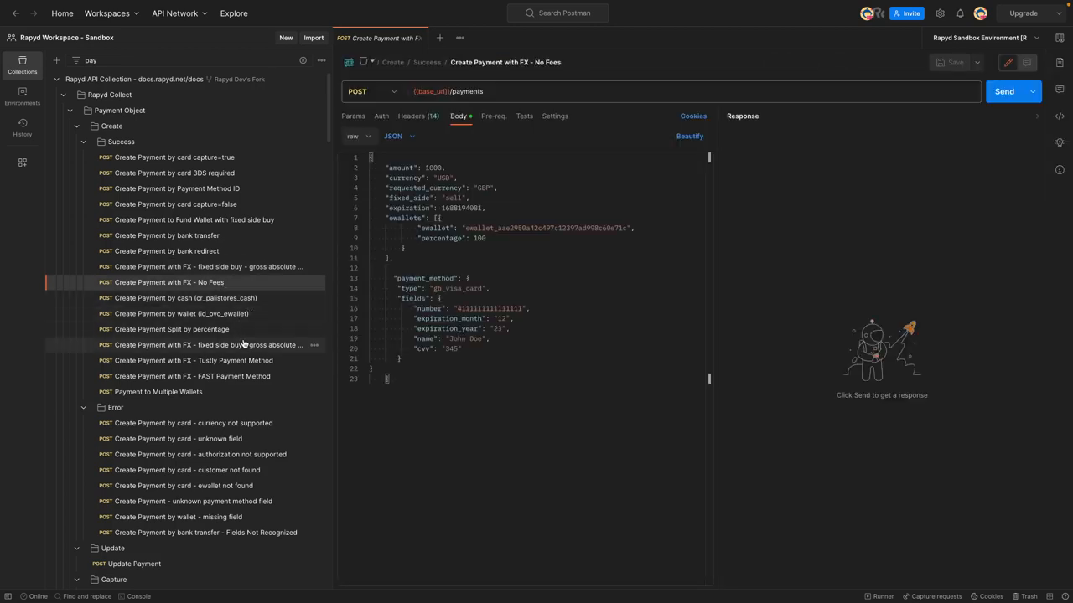
{"action": "left_click", "coordinate": [201, 345]}
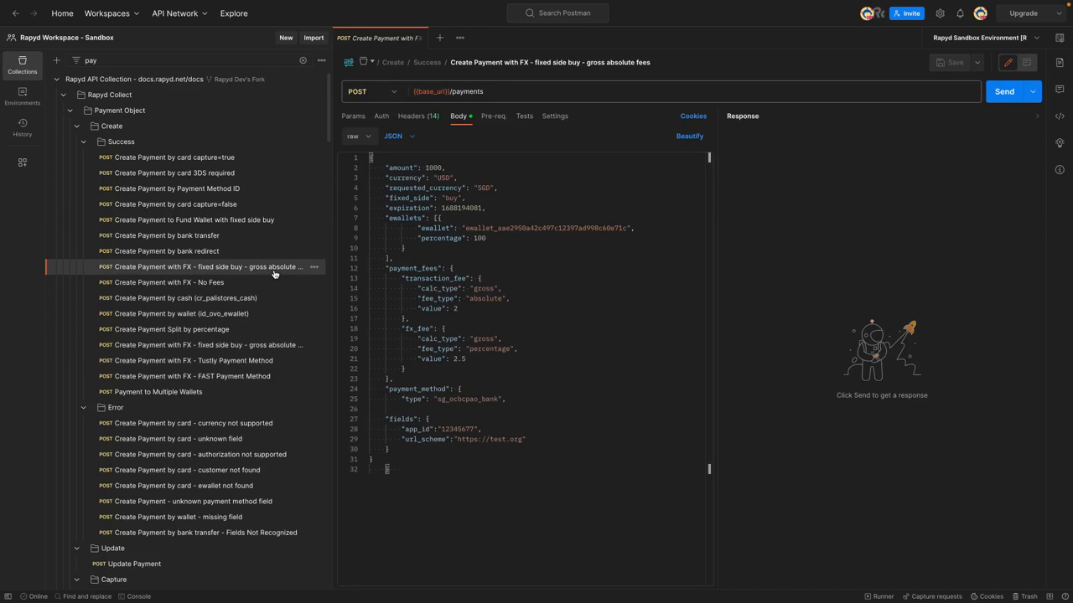
- Set the FX payment body's amount to 180 and start editing its currency value
{"action": "left_click", "coordinate": [436, 168]}
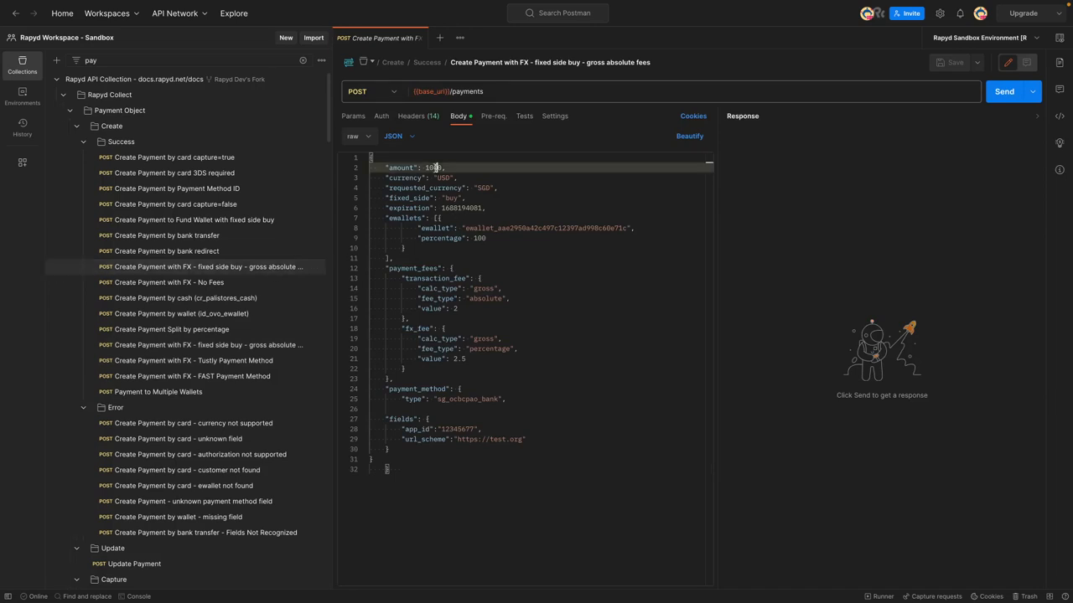
{"action": "double_click", "coordinate": [433, 168]}
{"action": "type", "text": "2"}
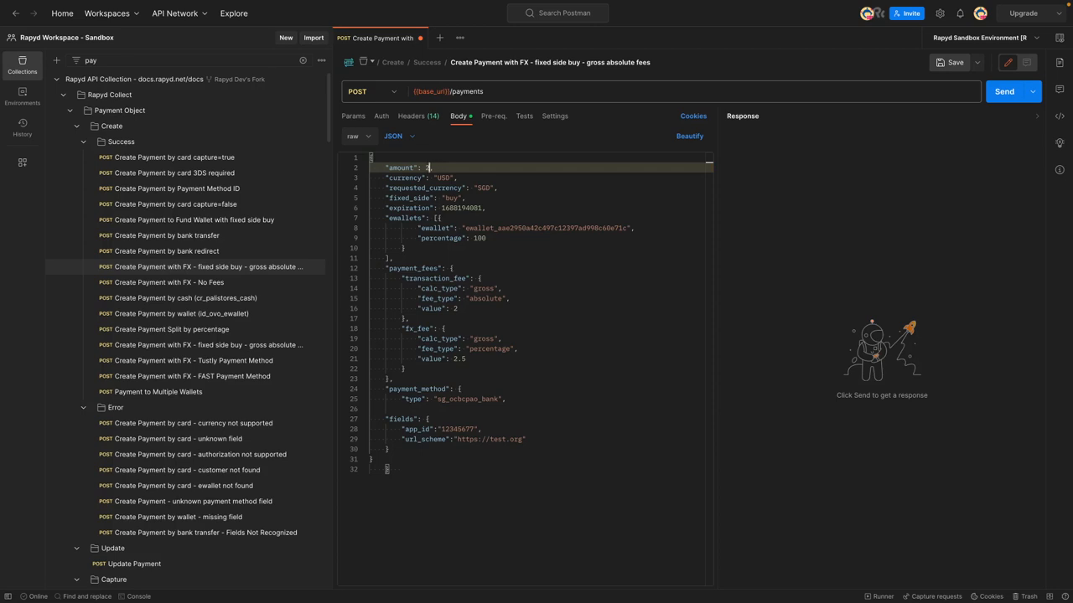
{"action": "type", "text": "1"}
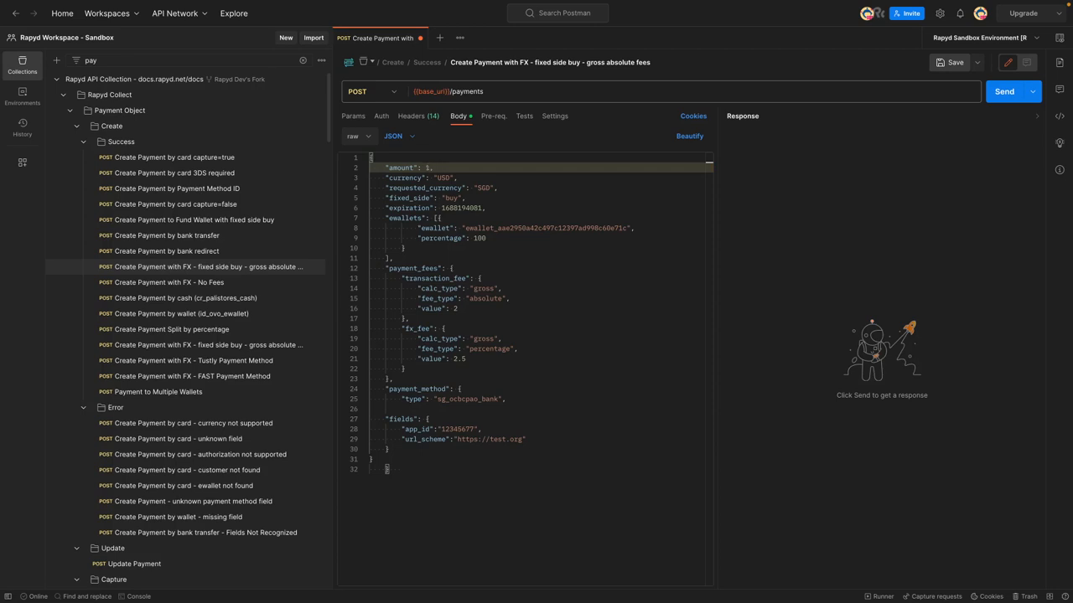
{"action": "type", "text": "80"}
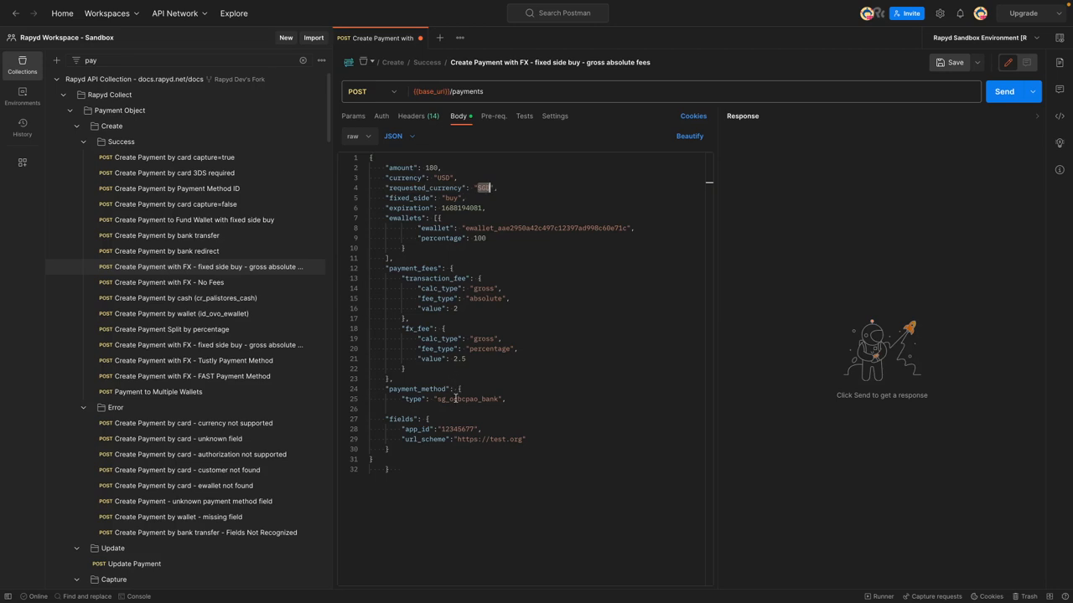
{"action": "double_click", "coordinate": [469, 399]}
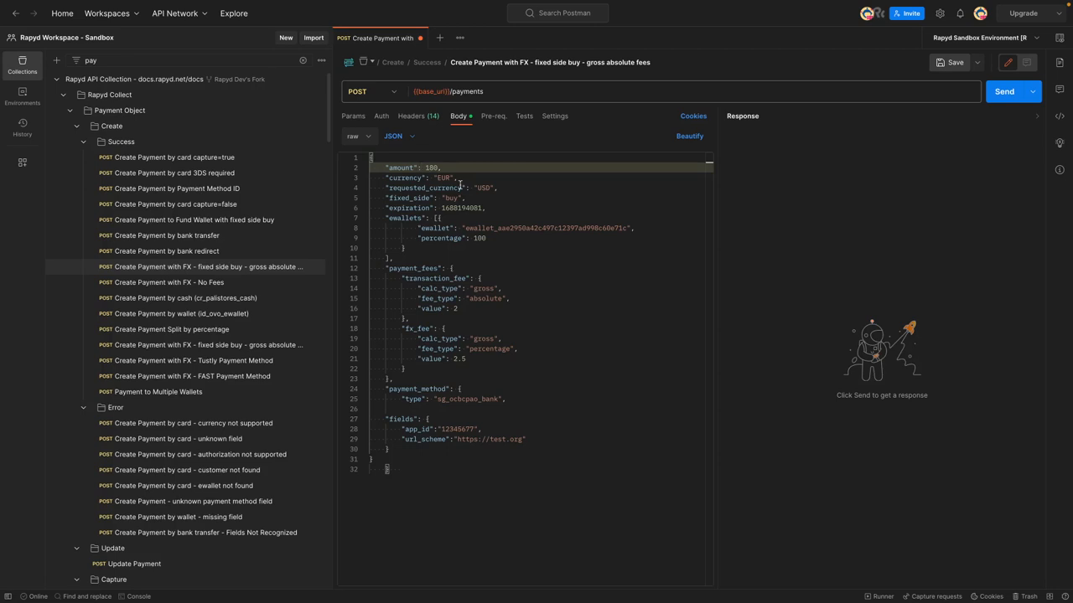
{"action": "mouse_move", "coordinate": [499, 308]}
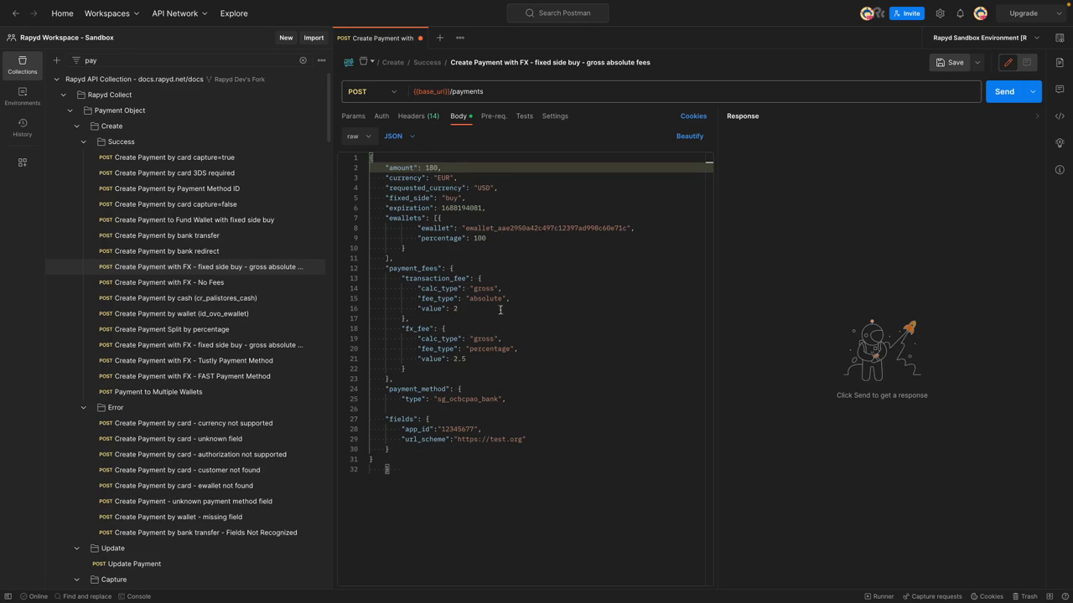
{"action": "mouse_move", "coordinate": [444, 399]}
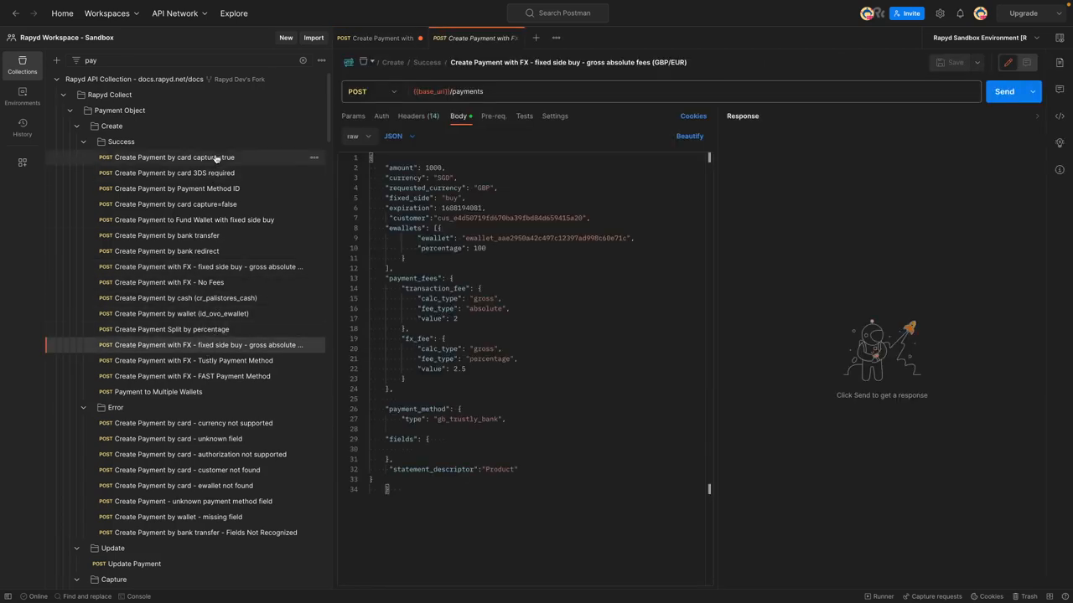
- Copy the us_debit_visa_card type and card fields from the card payment request into the FX body
{"action": "left_click", "coordinate": [177, 157]}
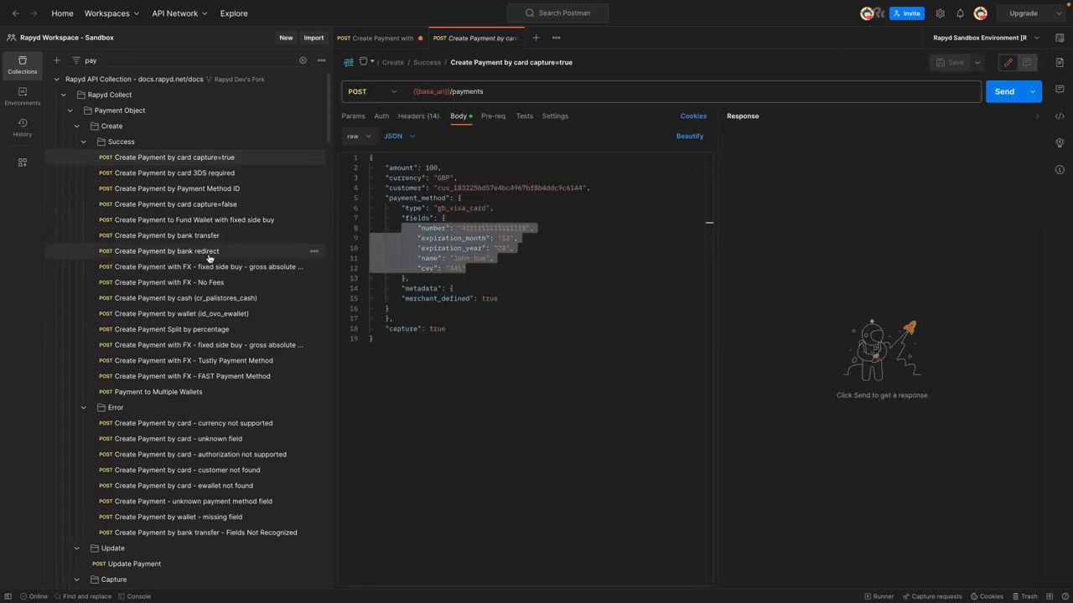
{"action": "left_click", "coordinate": [205, 266]}
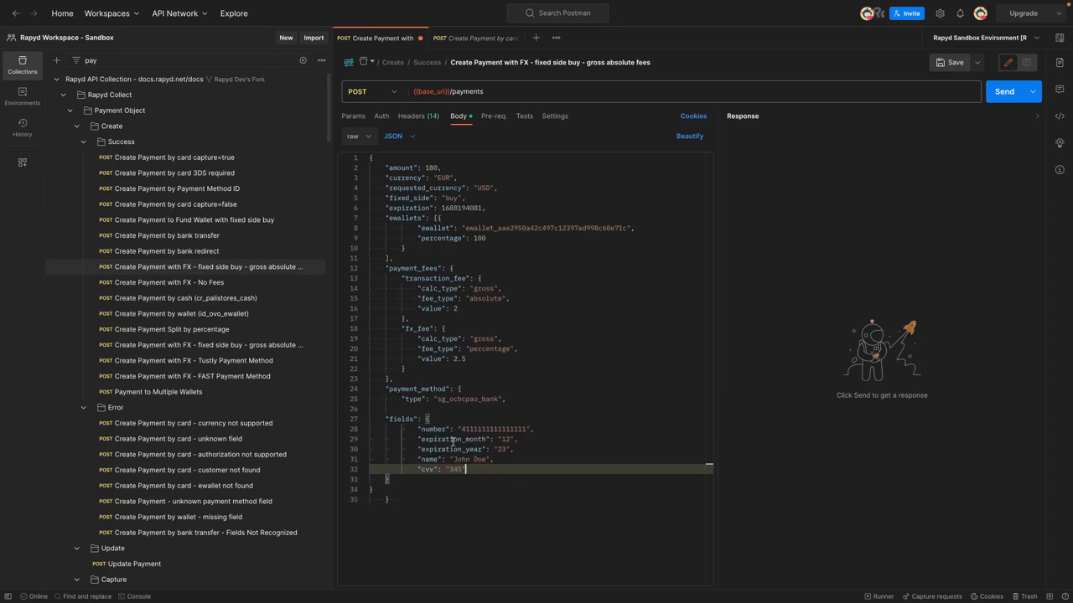
{"action": "mouse_move", "coordinate": [480, 453]}
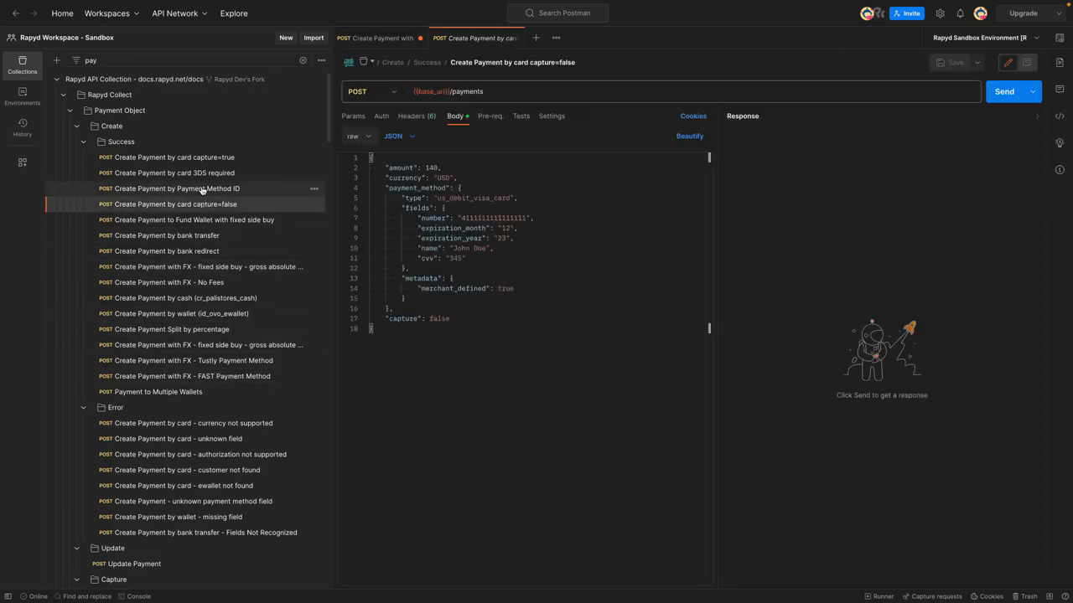
{"action": "double_click", "coordinate": [472, 198]}
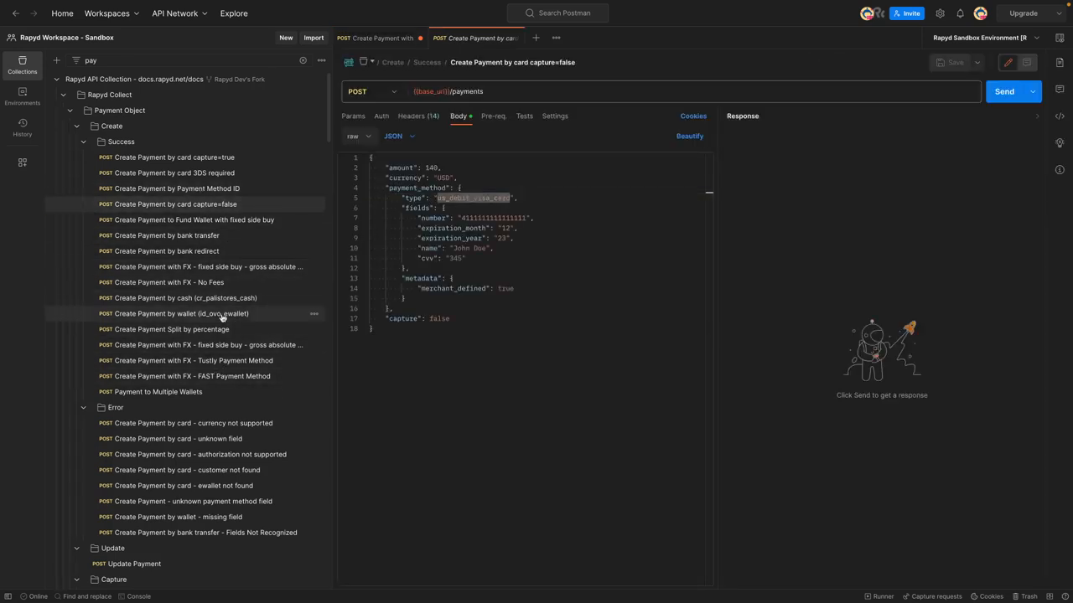
{"action": "left_click", "coordinate": [201, 267]}
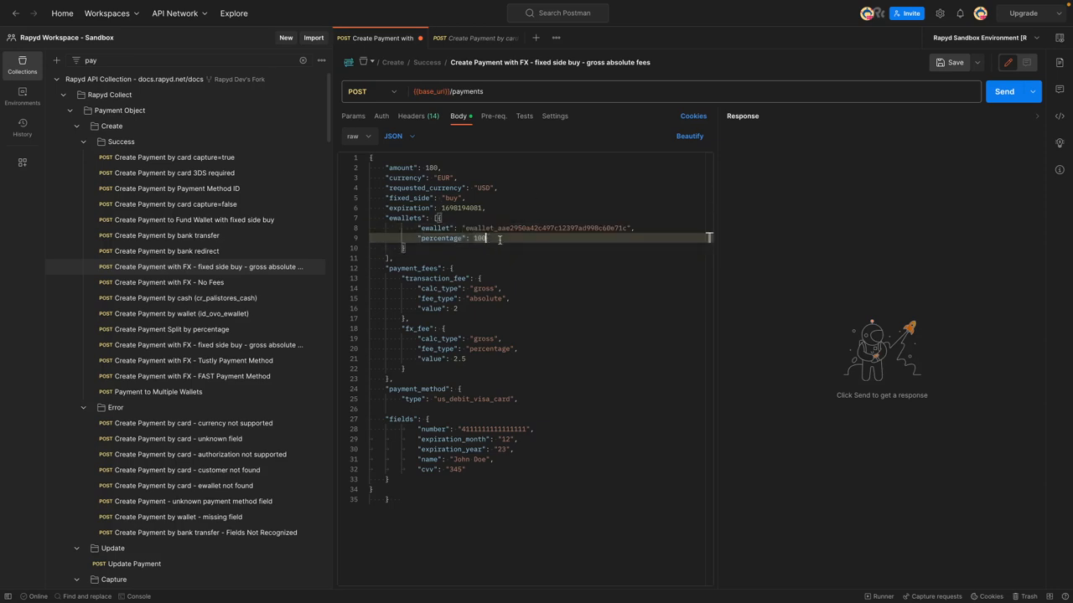
{"action": "double_click", "coordinate": [544, 228]}
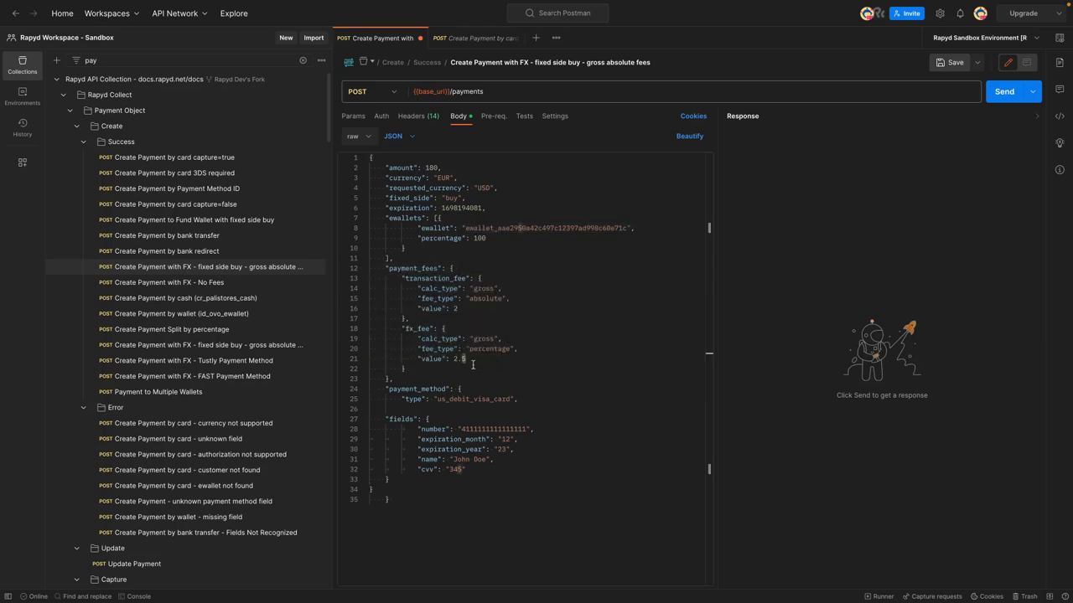
{"action": "left_click", "coordinate": [1002, 91]}
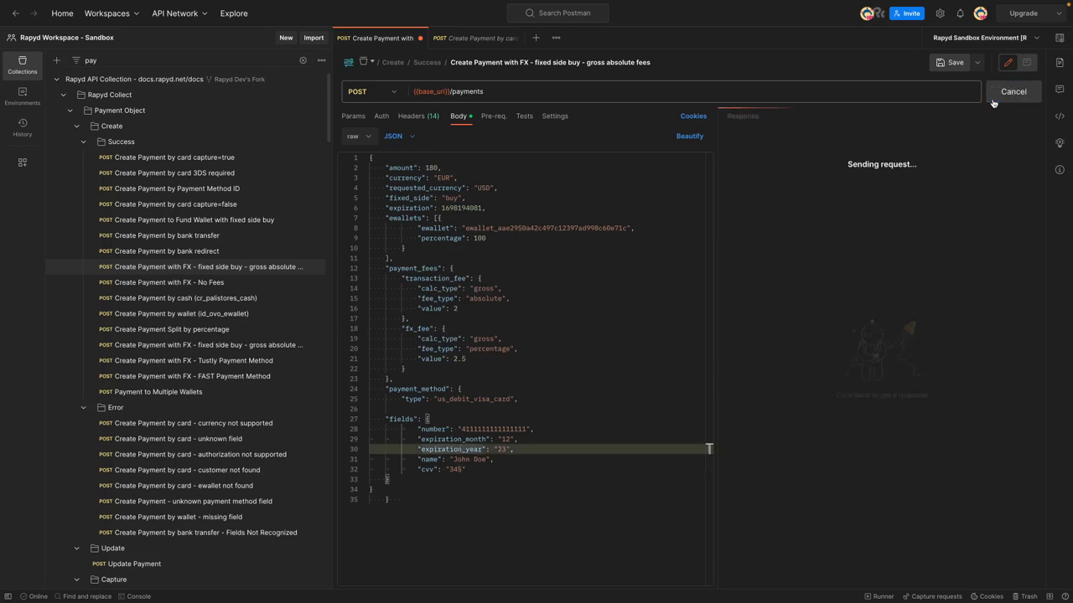
{"action": "left_click", "coordinate": [1004, 91]}
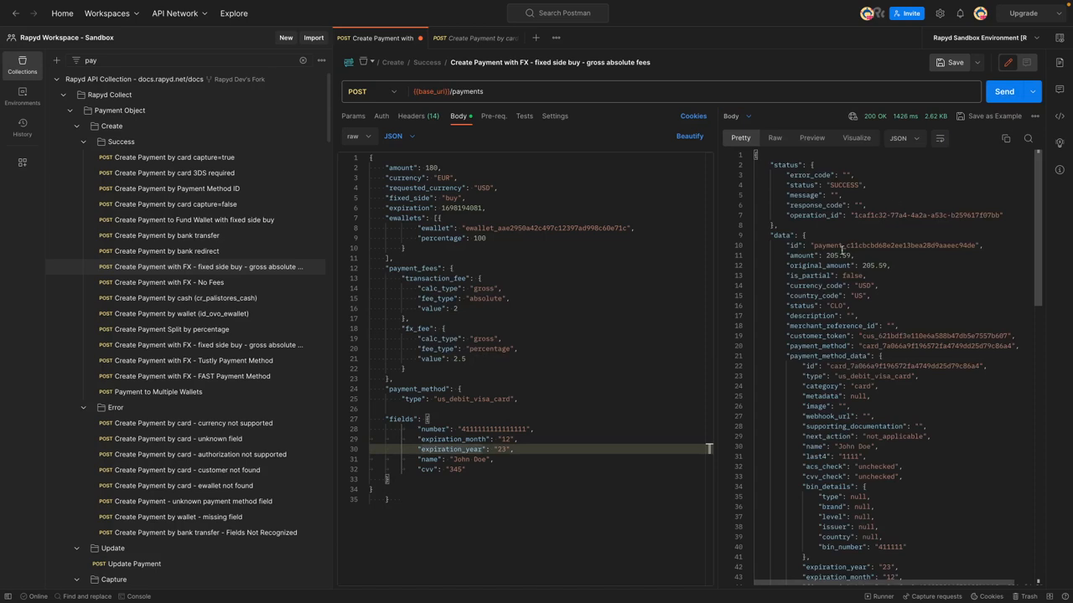
{"action": "double_click", "coordinate": [896, 244]}
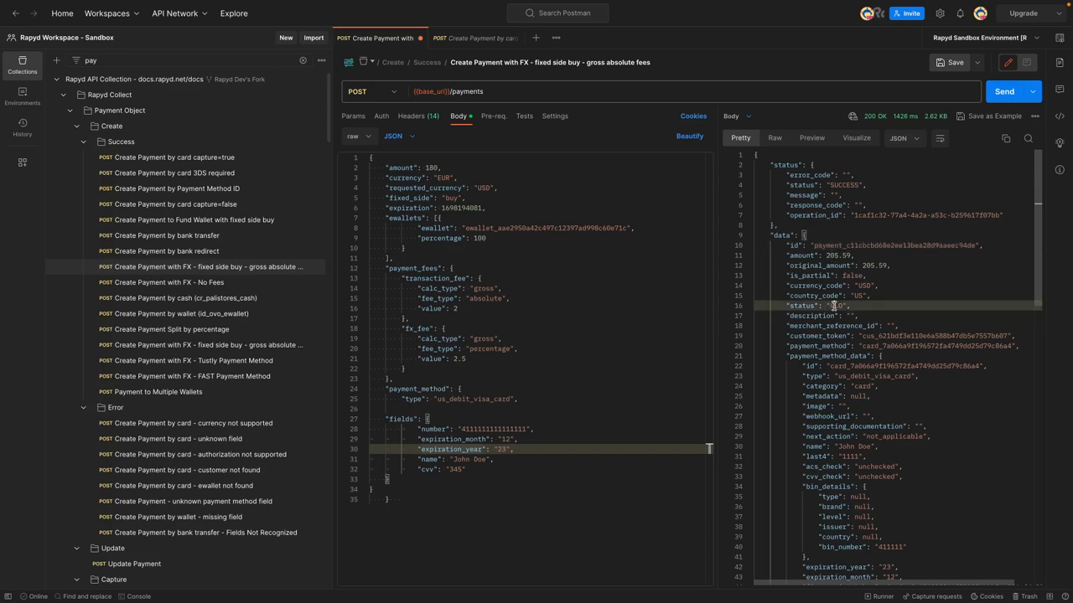
{"action": "double_click", "coordinate": [891, 245]}
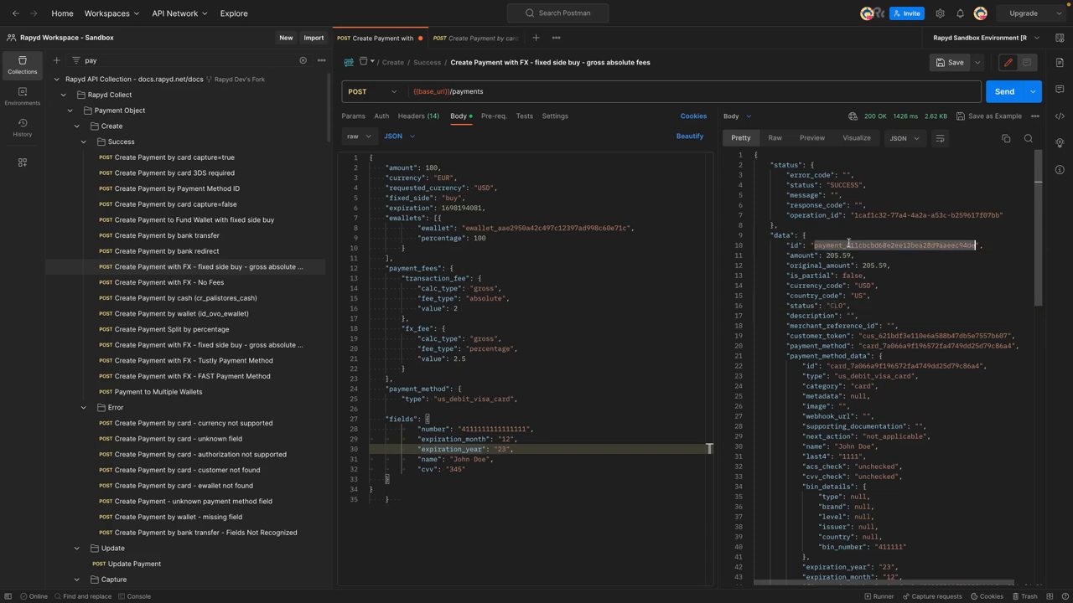
{"action": "scroll", "scroll_direction": "down", "scroll_amount": 3}
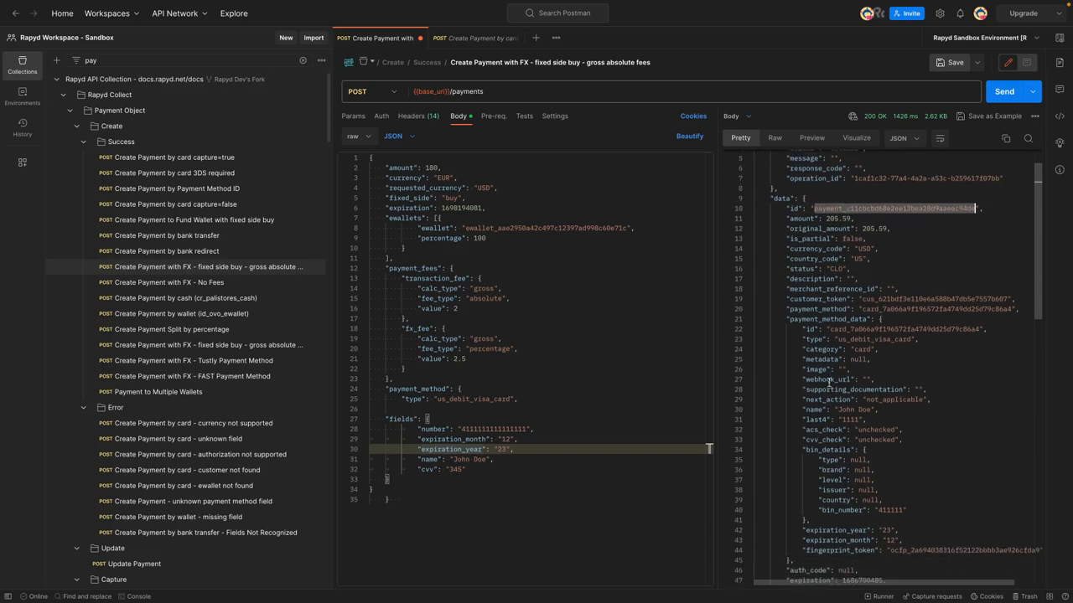
{"action": "scroll", "scroll_direction": "down", "scroll_amount": 3}
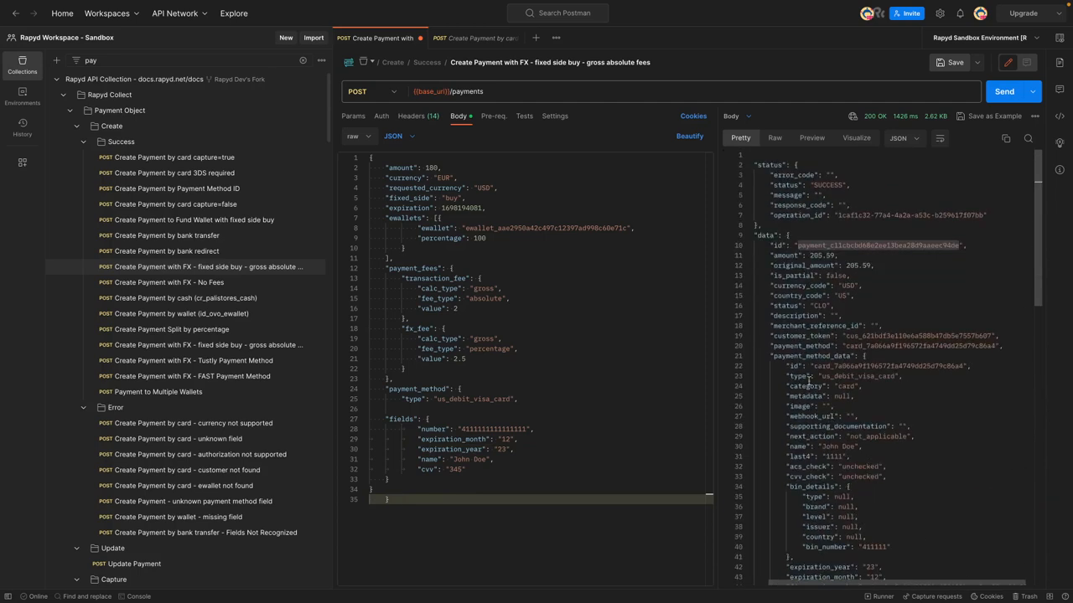
{"action": "scroll", "scroll_direction": "down", "scroll_amount": 3}
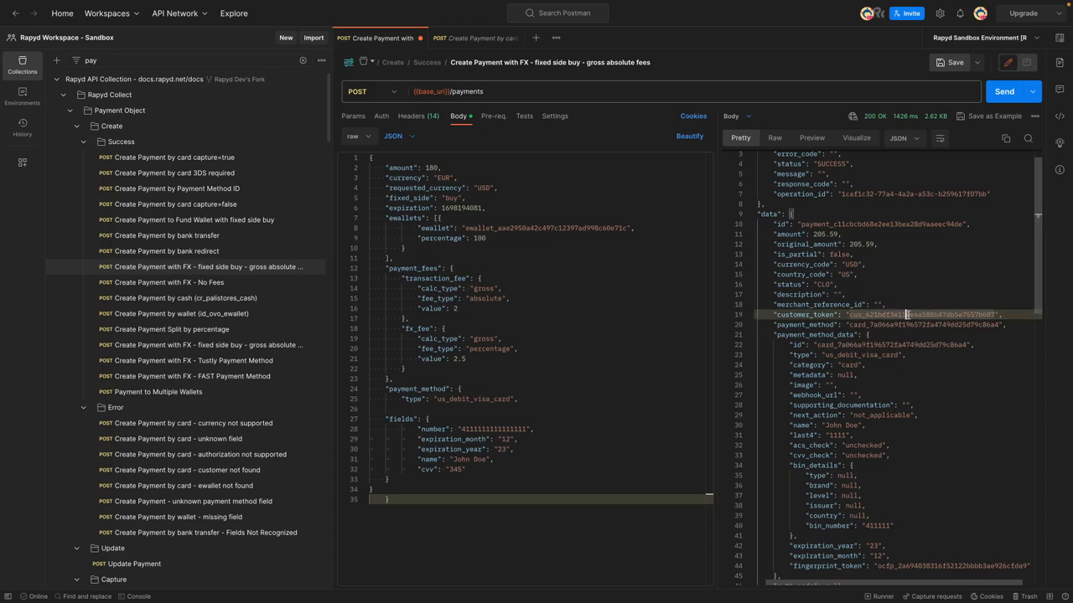
{"action": "double_click", "coordinate": [922, 315]}
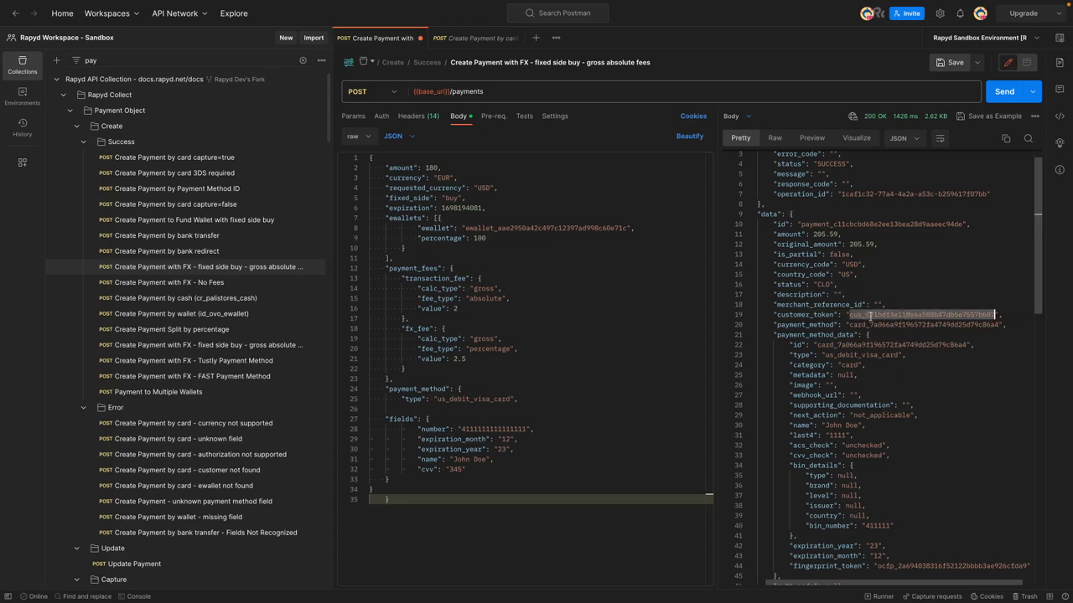
{"action": "scroll", "scroll_direction": "down", "scroll_amount": 3}
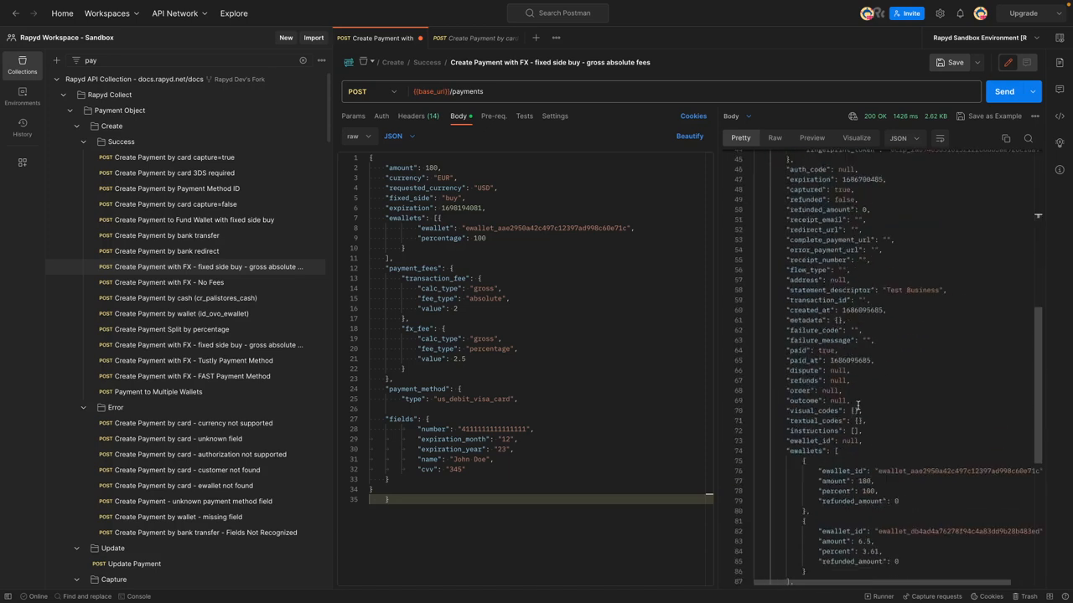
{"action": "scroll", "scroll_direction": "down", "scroll_amount": 3}
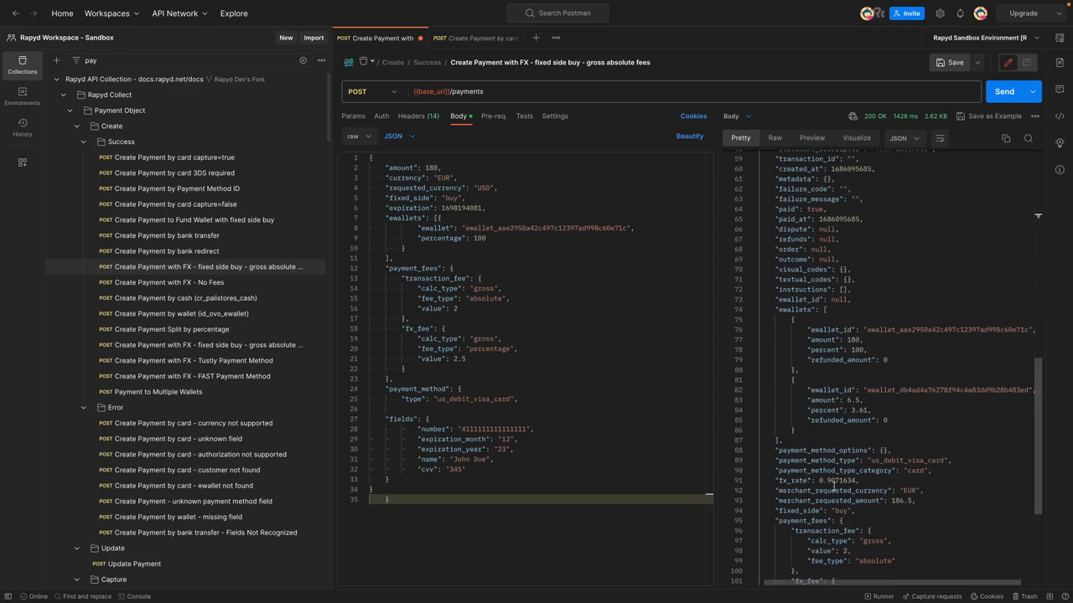
{"action": "scroll", "scroll_direction": "down", "scroll_amount": 3}
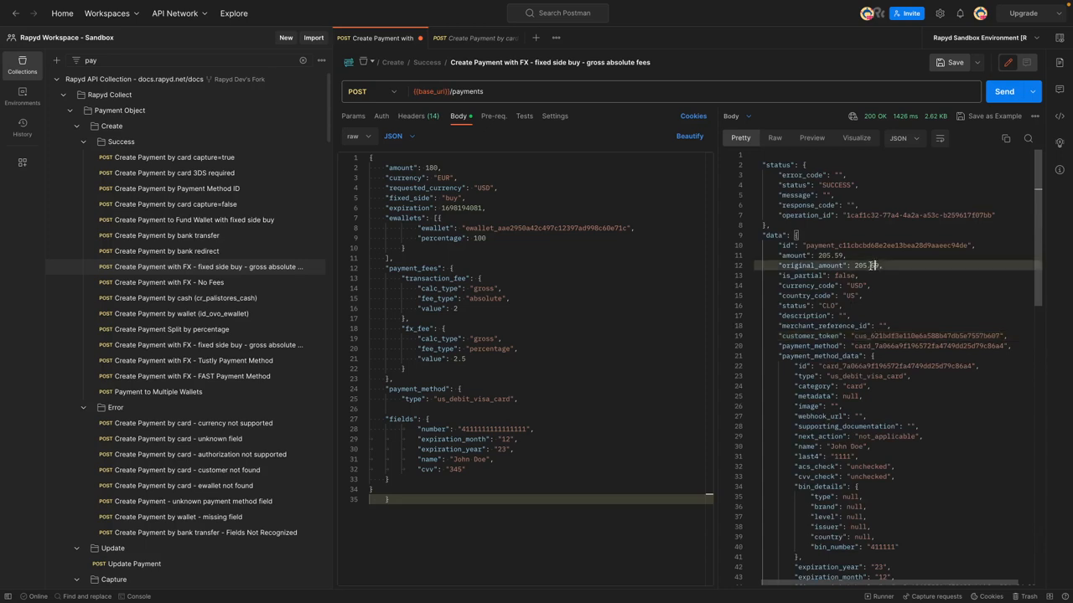
{"action": "double_click", "coordinate": [867, 265]}
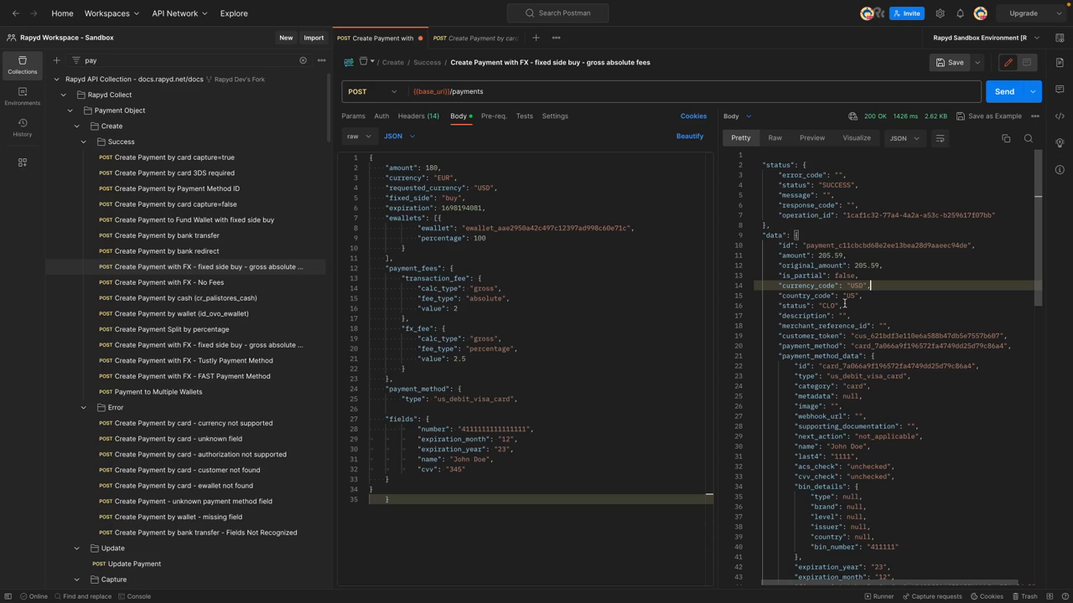
{"action": "mouse_move", "coordinate": [218, 134]}
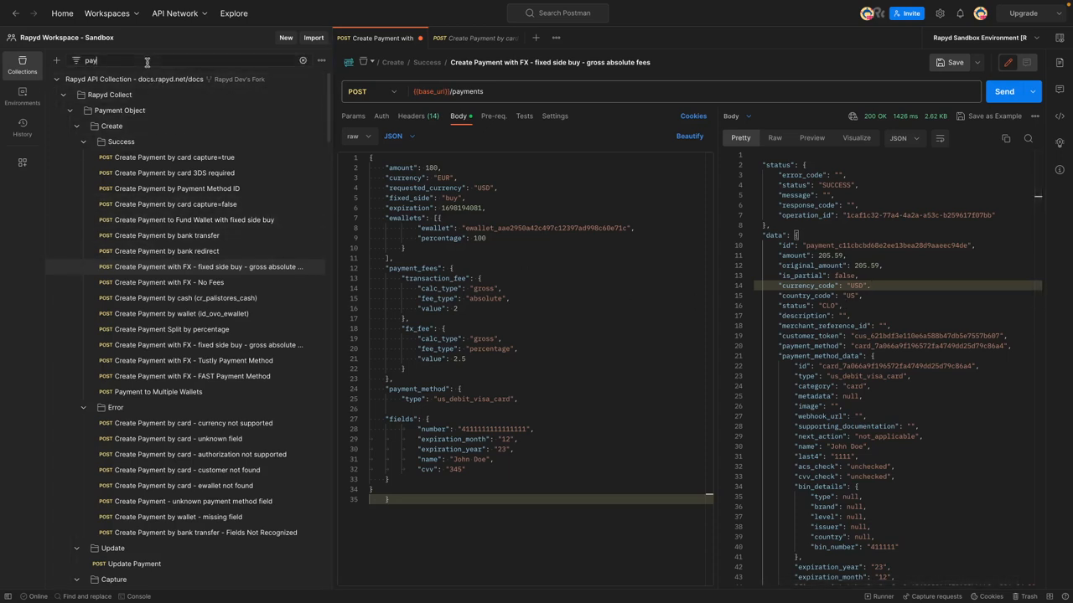
- Find Retrieve Payment via 'retrie' and fill its payment path variable with the new payment's id
{"action": "type", "text": "retrie"}
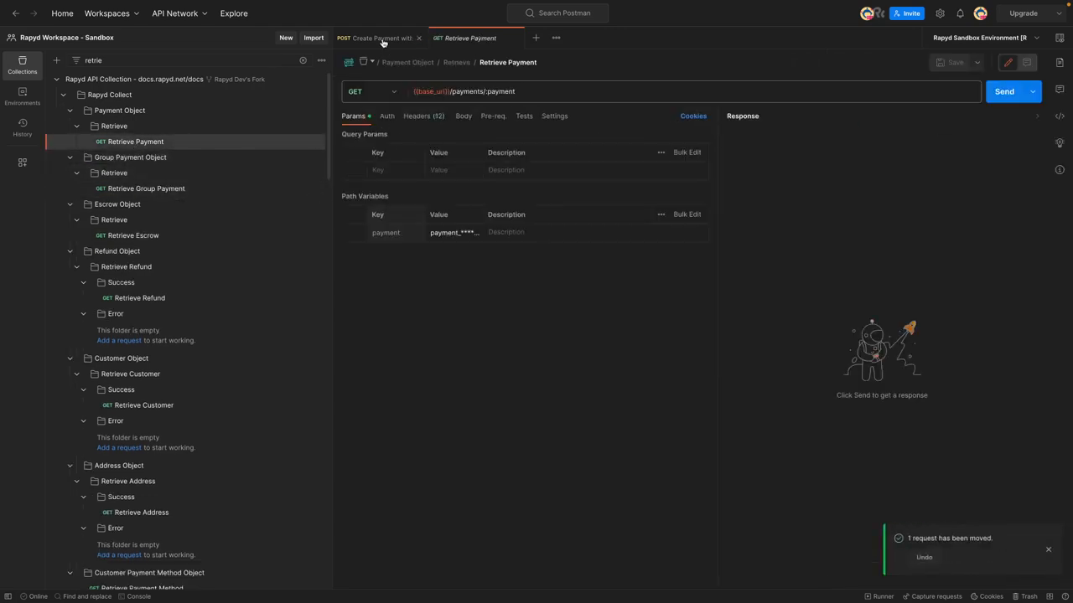
{"action": "left_click", "coordinate": [375, 37]}
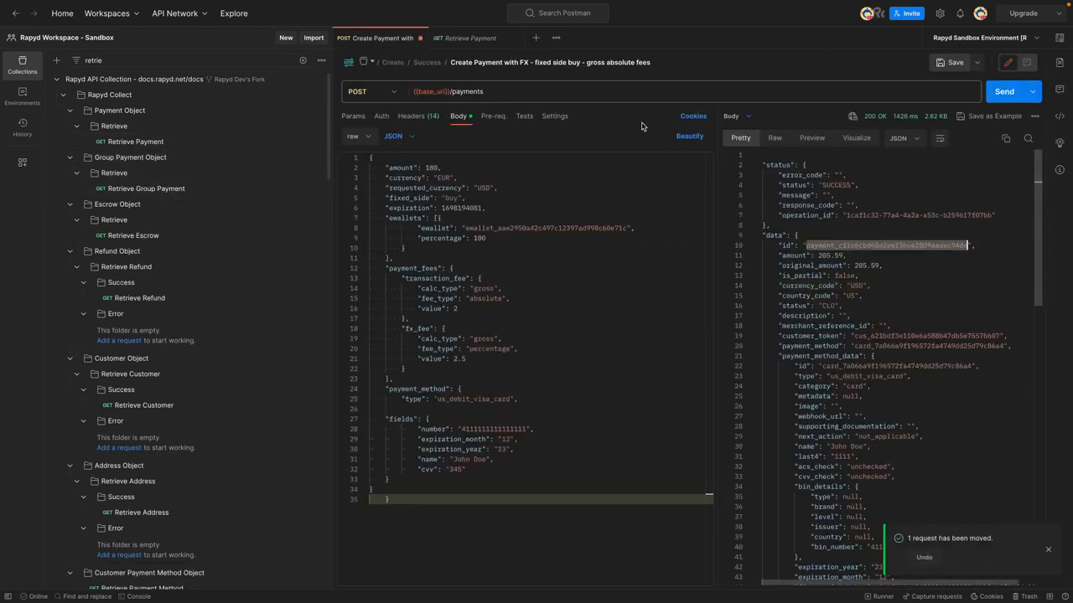
{"action": "left_click", "coordinate": [464, 37]}
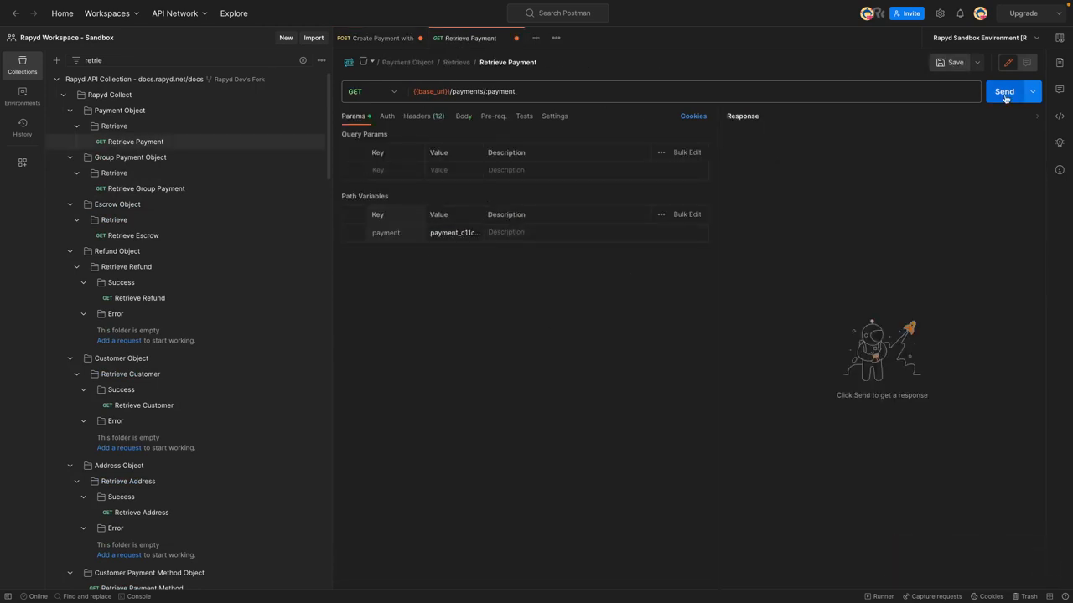
- Send Retrieve Payment and review the response's original amount and ewallets section
{"action": "left_click", "coordinate": [1004, 90]}
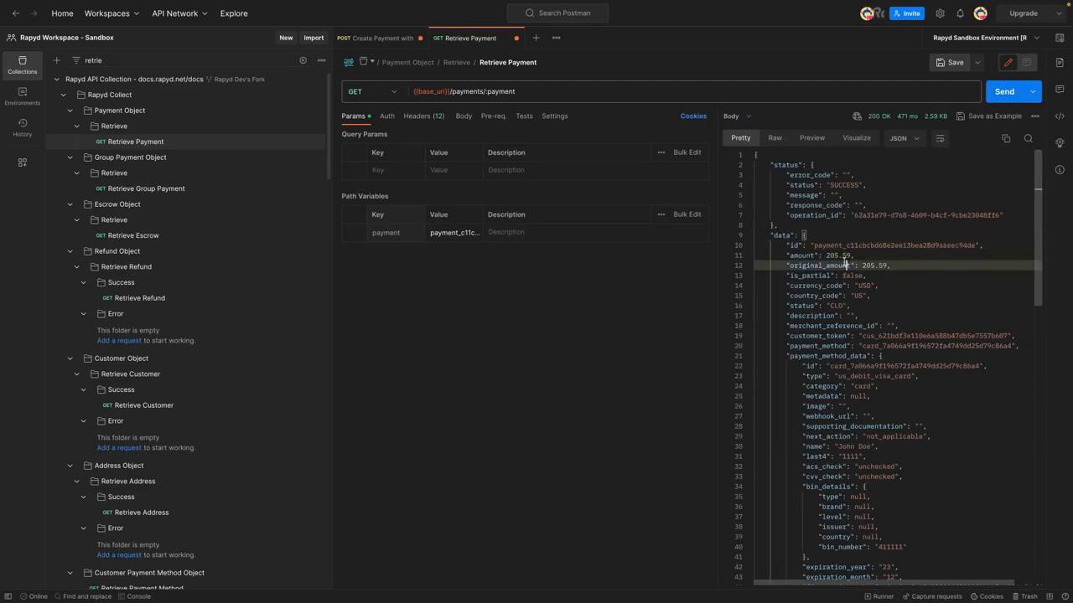
{"action": "double_click", "coordinate": [830, 255]}
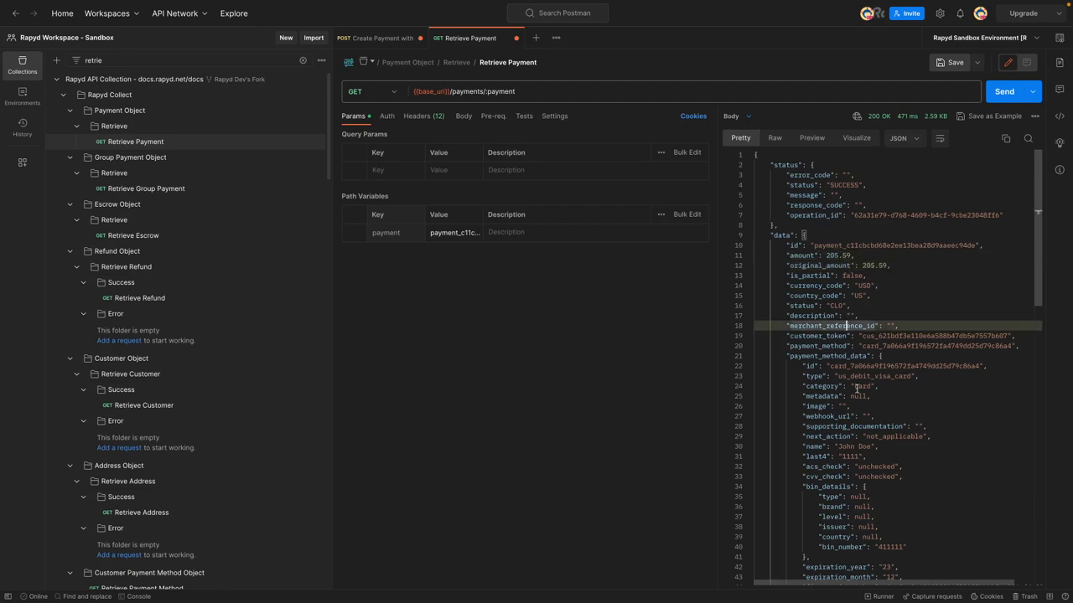
{"action": "scroll", "scroll_direction": "down", "scroll_amount": 3}
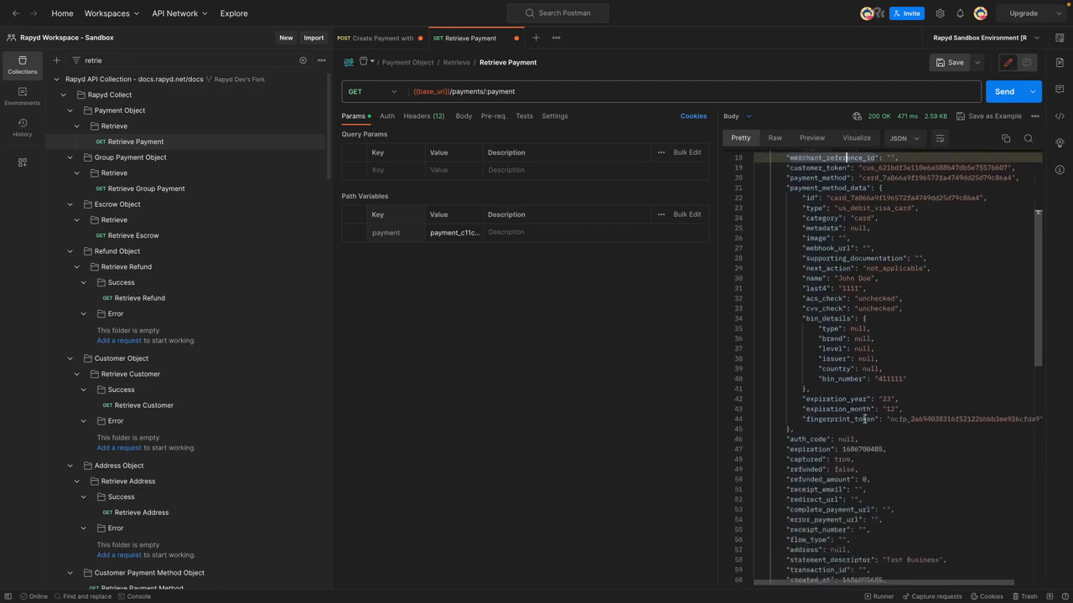
{"action": "scroll", "scroll_direction": "down", "scroll_amount": 3}
{"action": "type", "text": "li"}
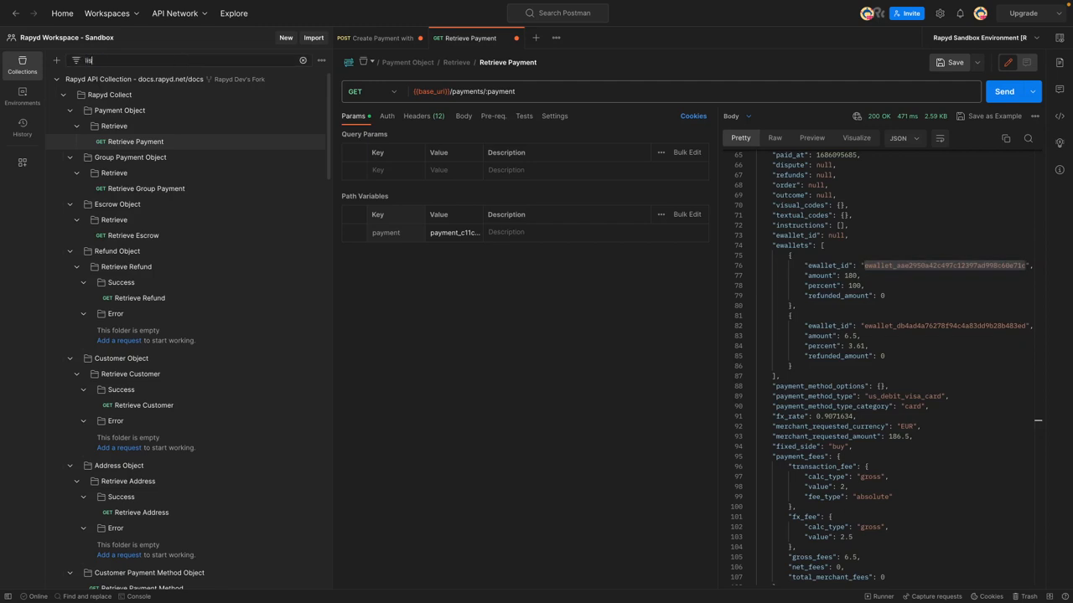
- Find Retrieve Wallet Balances via 'wallet bal' and set its wallet path variable to the payment's ewallet id
{"action": "type", "text": "retr"}
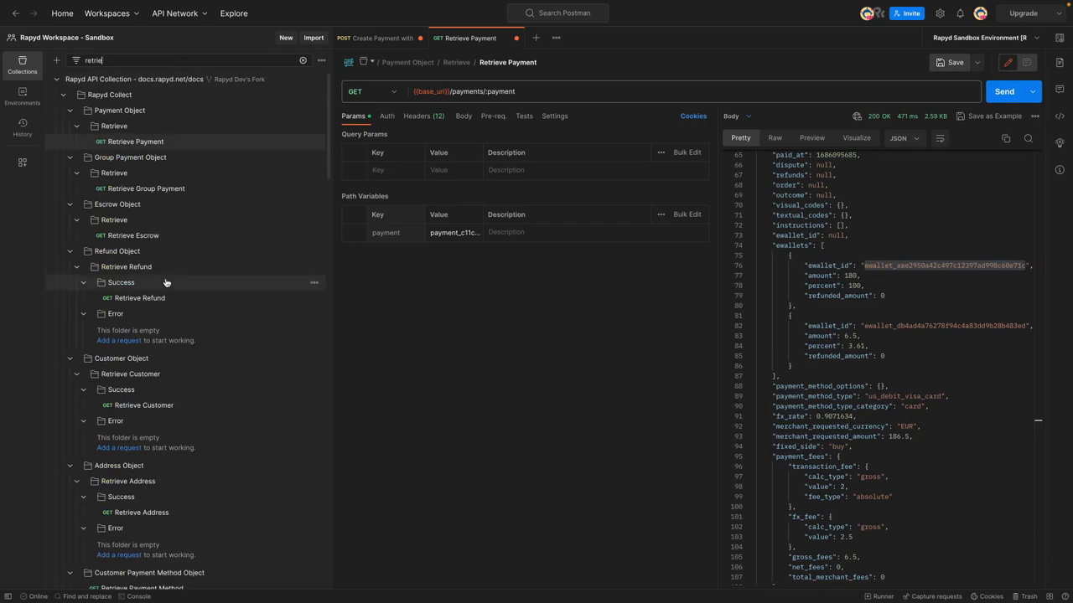
{"action": "type", "text": "ewall"}
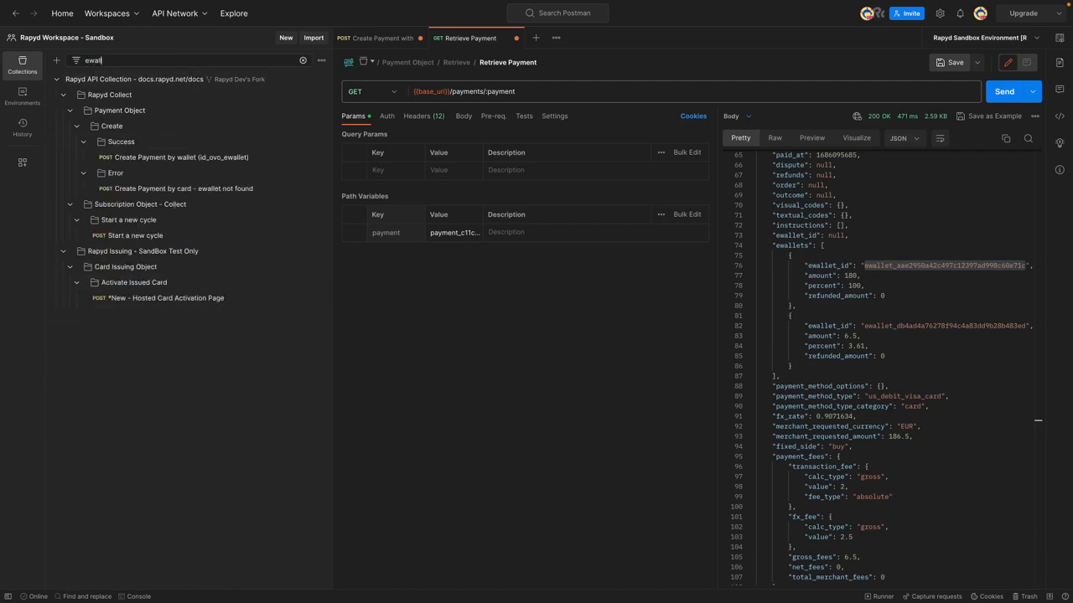
{"action": "type", "text": "wallet balan"}
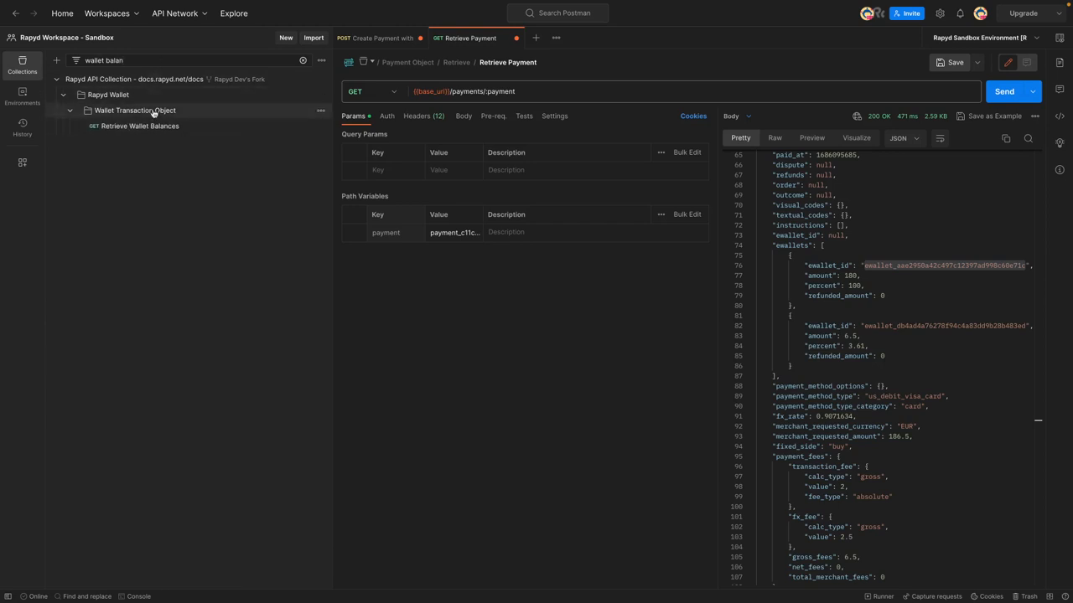
{"action": "left_click", "coordinate": [139, 126]}
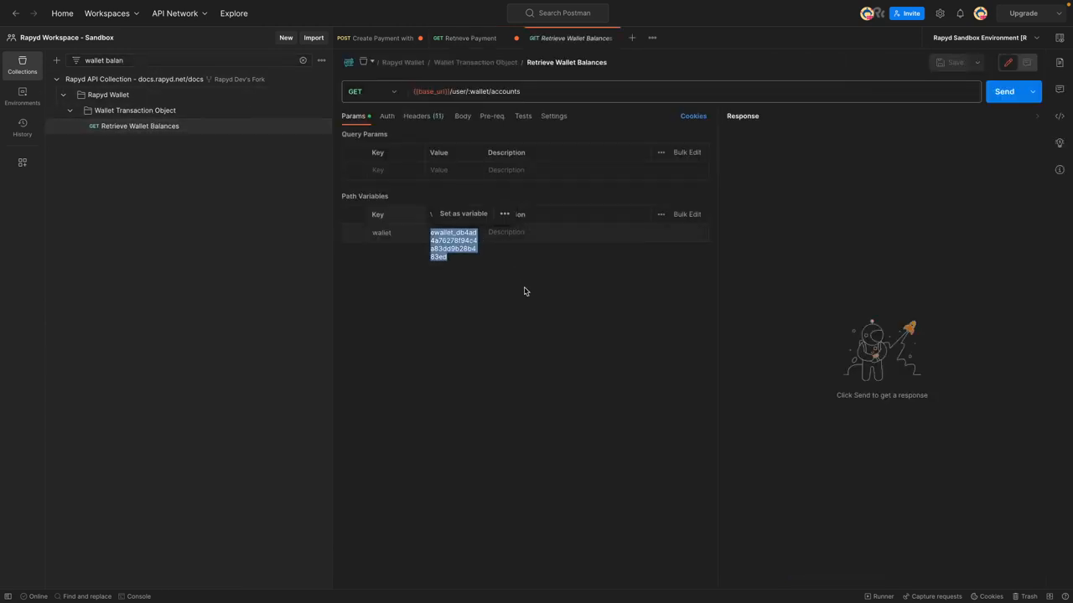
{"action": "left_click", "coordinate": [1002, 90]}
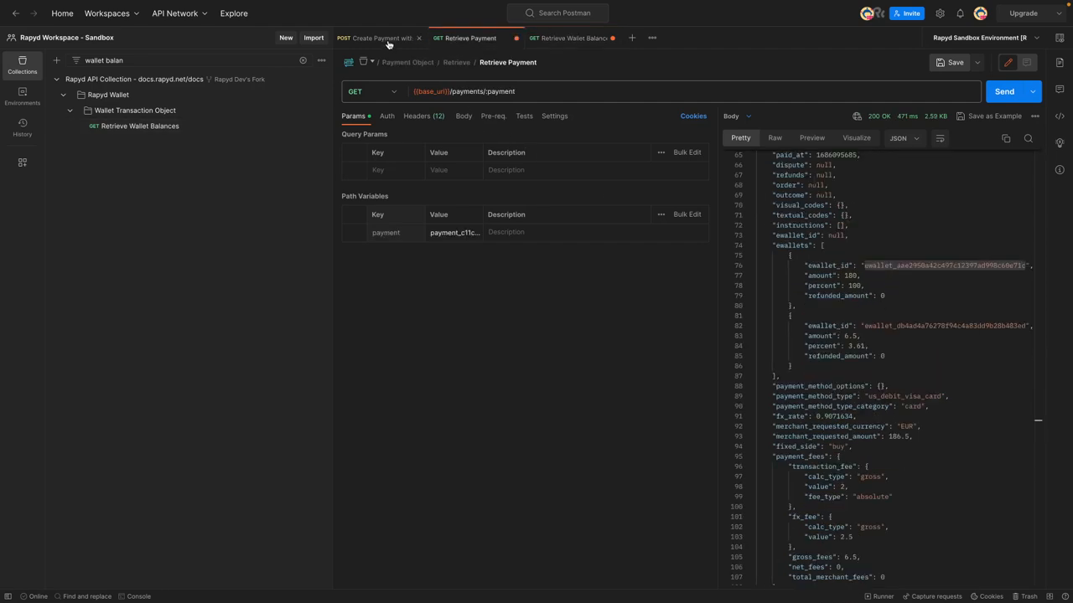
- Send another FX card payment, then fetch the ewallet's USD, EUR and GBP balances and check the EUR value
{"action": "left_click", "coordinate": [375, 36]}
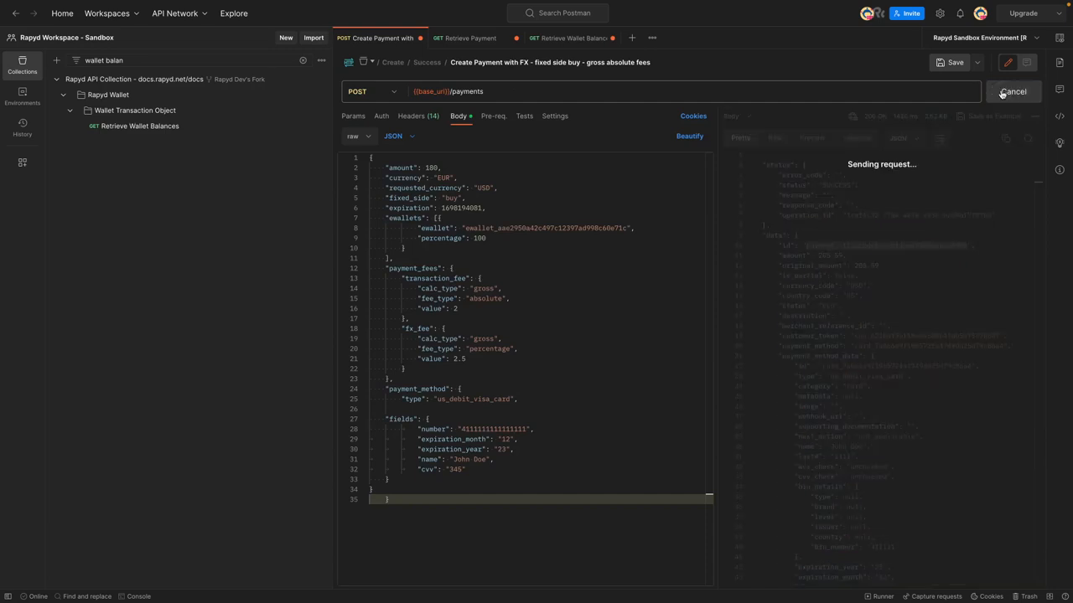
{"action": "left_click", "coordinate": [1013, 90]}
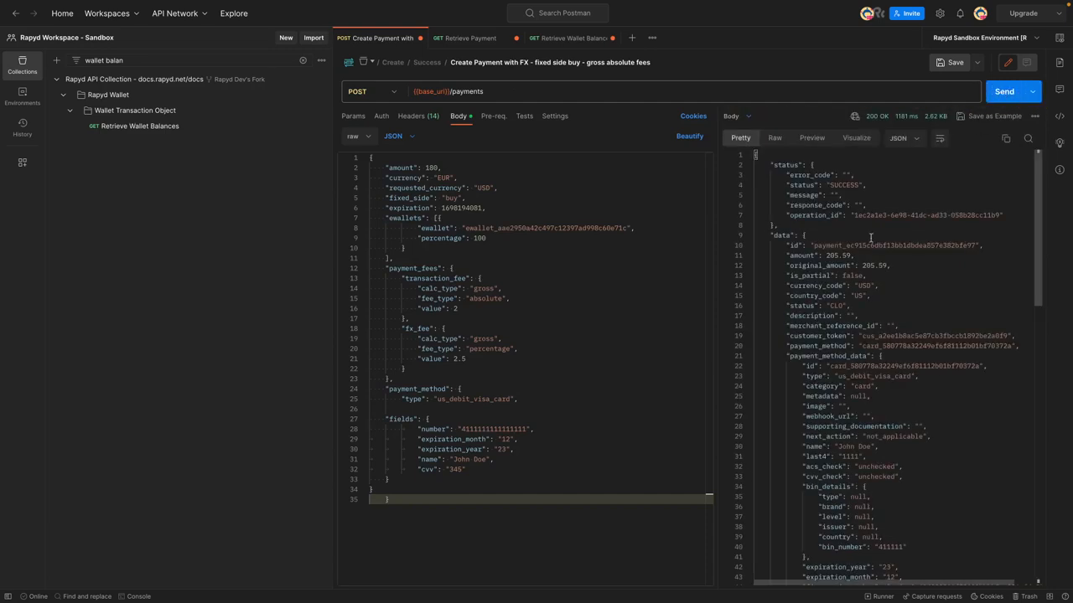
{"action": "left_click", "coordinate": [573, 37]}
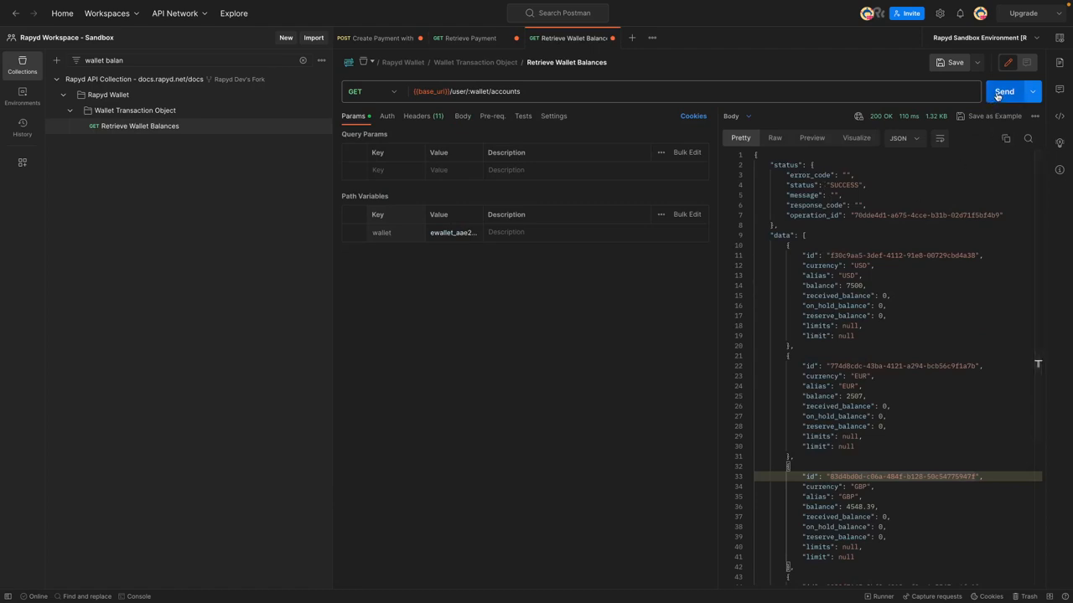
{"action": "left_click", "coordinate": [1004, 90]}
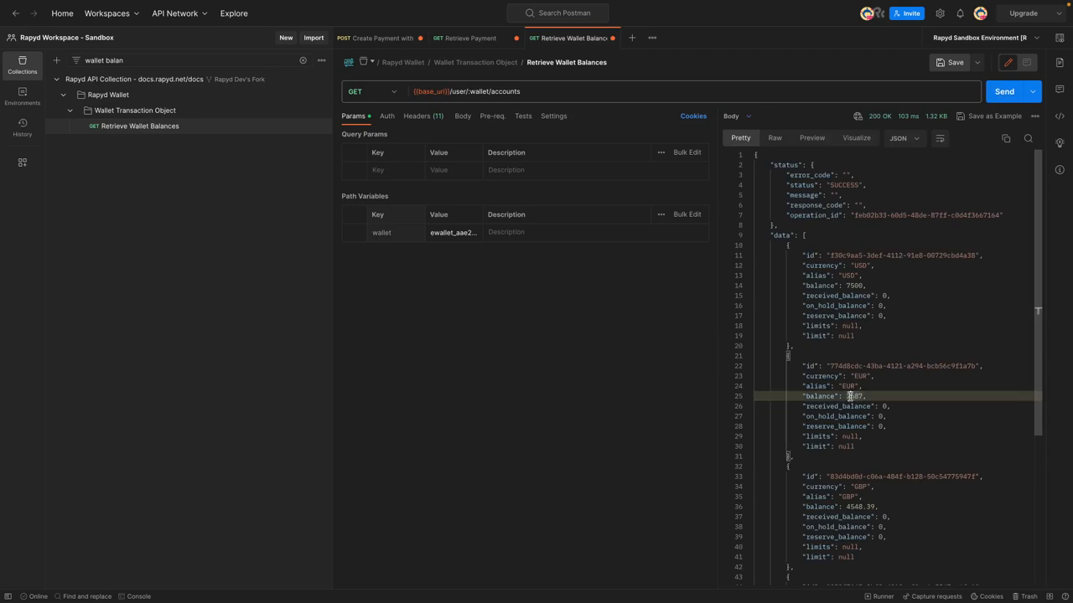
{"action": "double_click", "coordinate": [853, 395]}
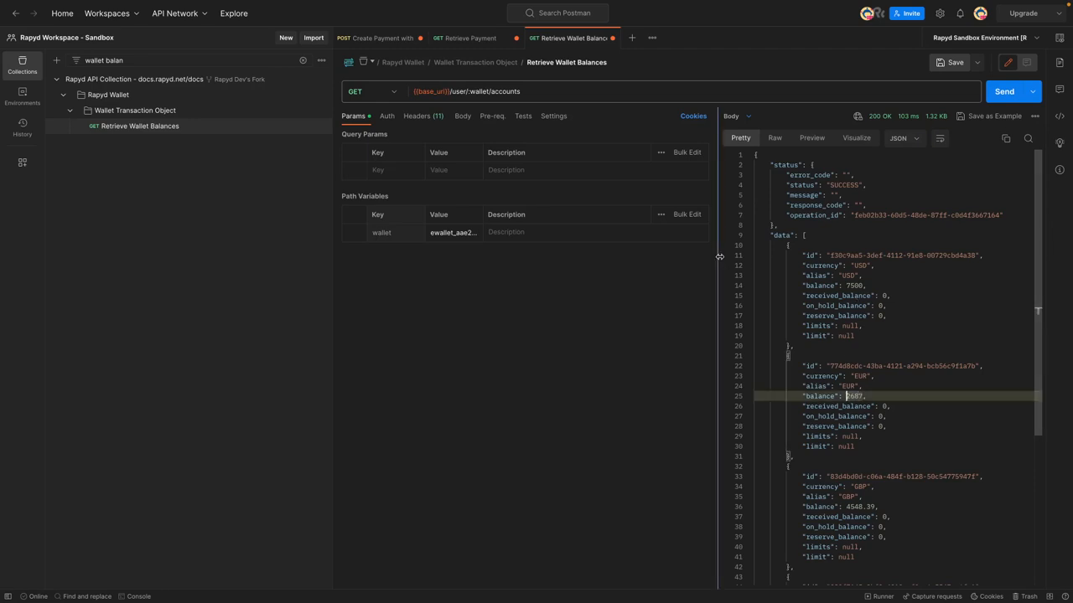
{"action": "left_click", "coordinate": [376, 36]}
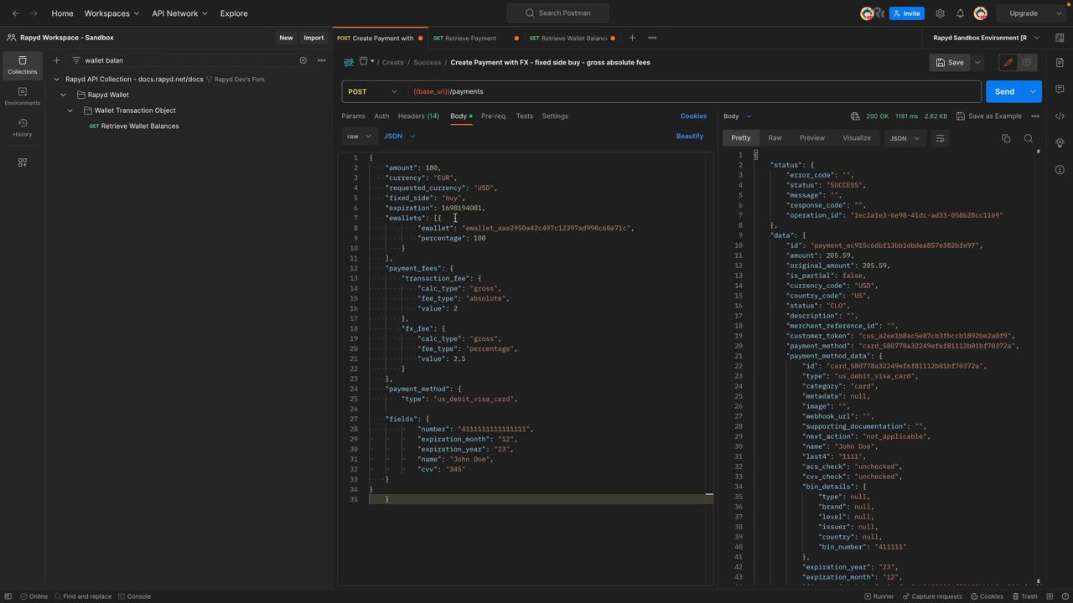
{"action": "mouse_move", "coordinate": [405, 244]}
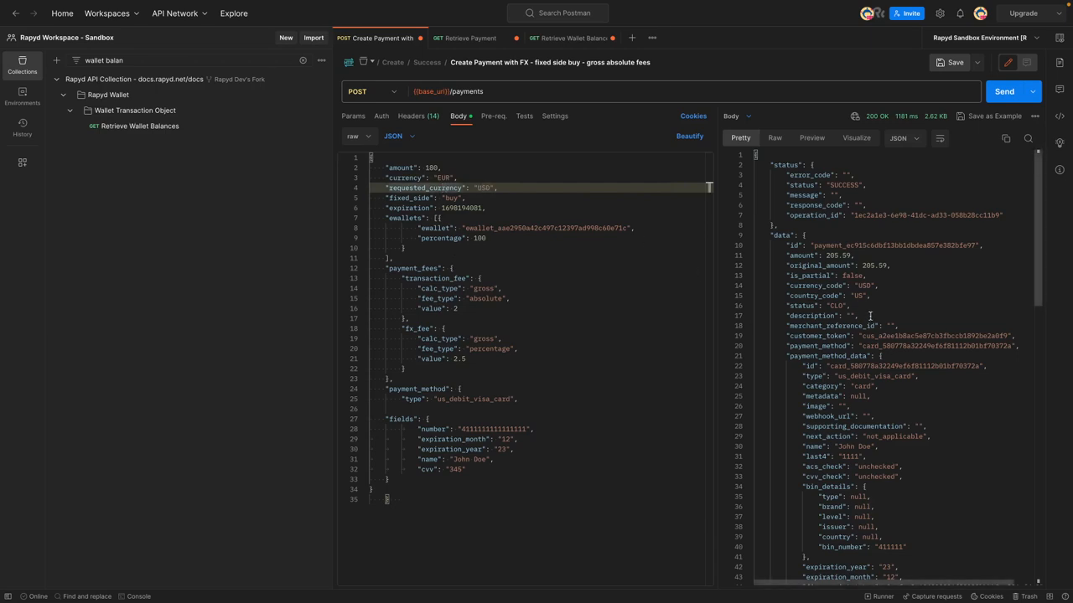
{"action": "left_click", "coordinate": [570, 37]}
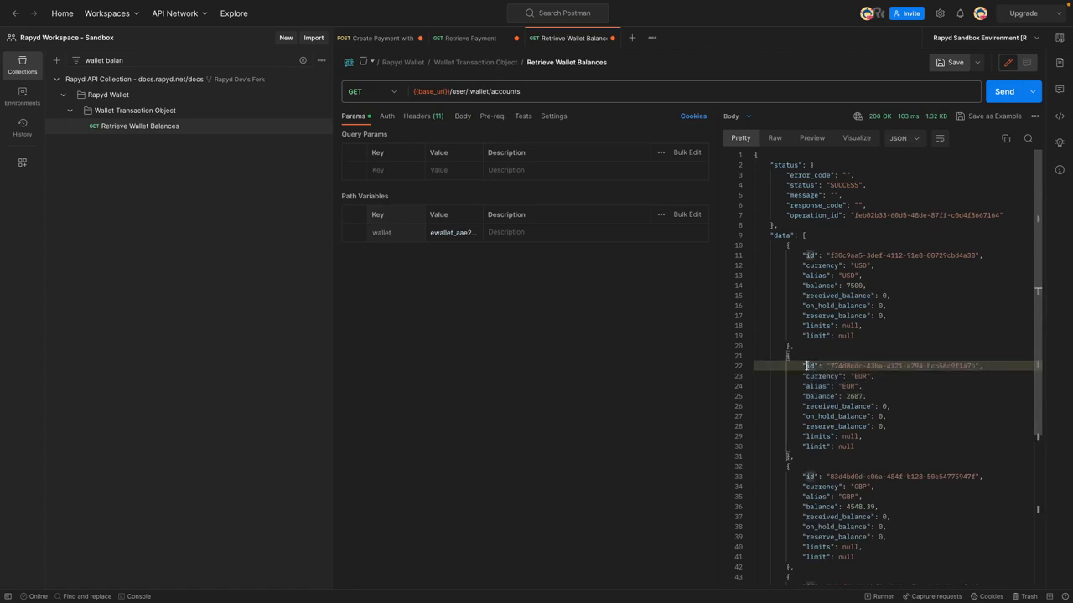
{"action": "left_click_drag", "start_coordinate": [805, 366], "coordinate": [880, 395]}
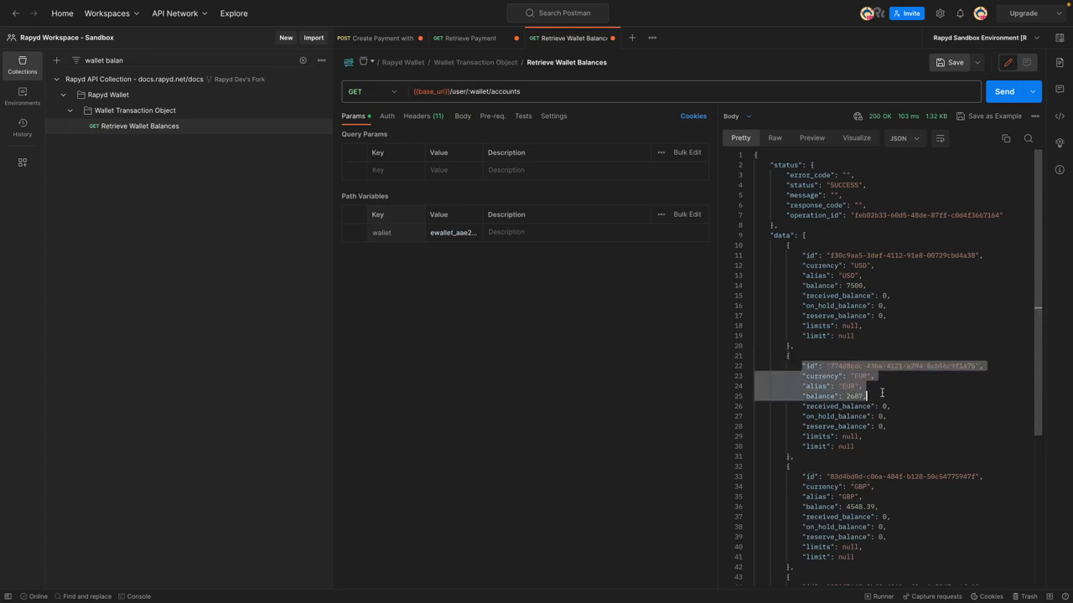